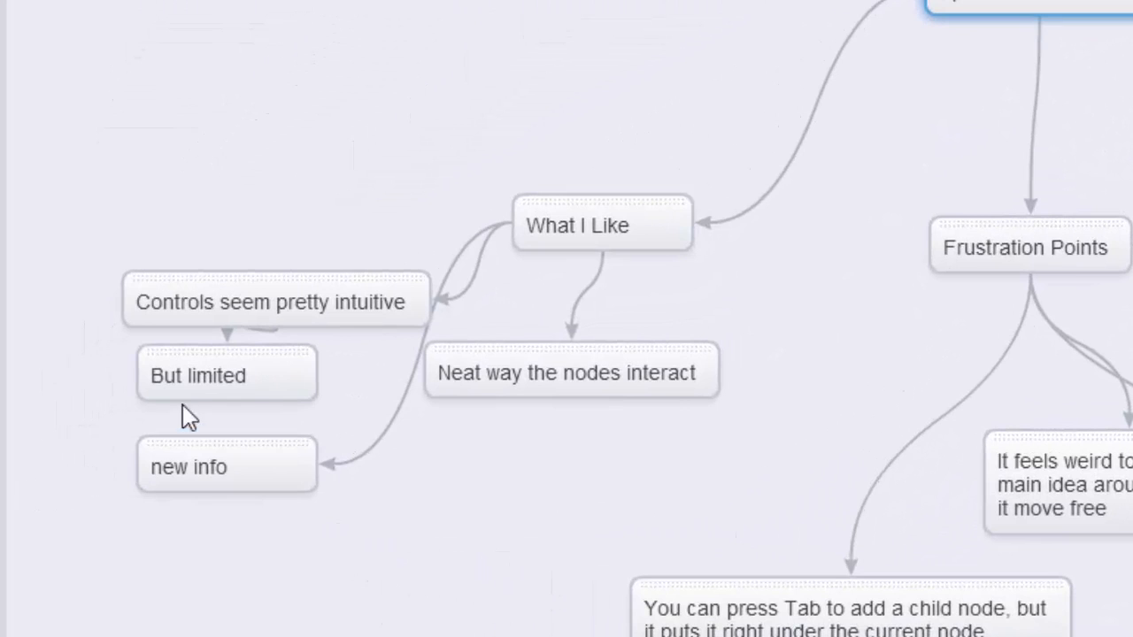
Step: Delete the stray 'new info' node from under What I Like
{"action": "left_click", "coordinate": [226, 374]}
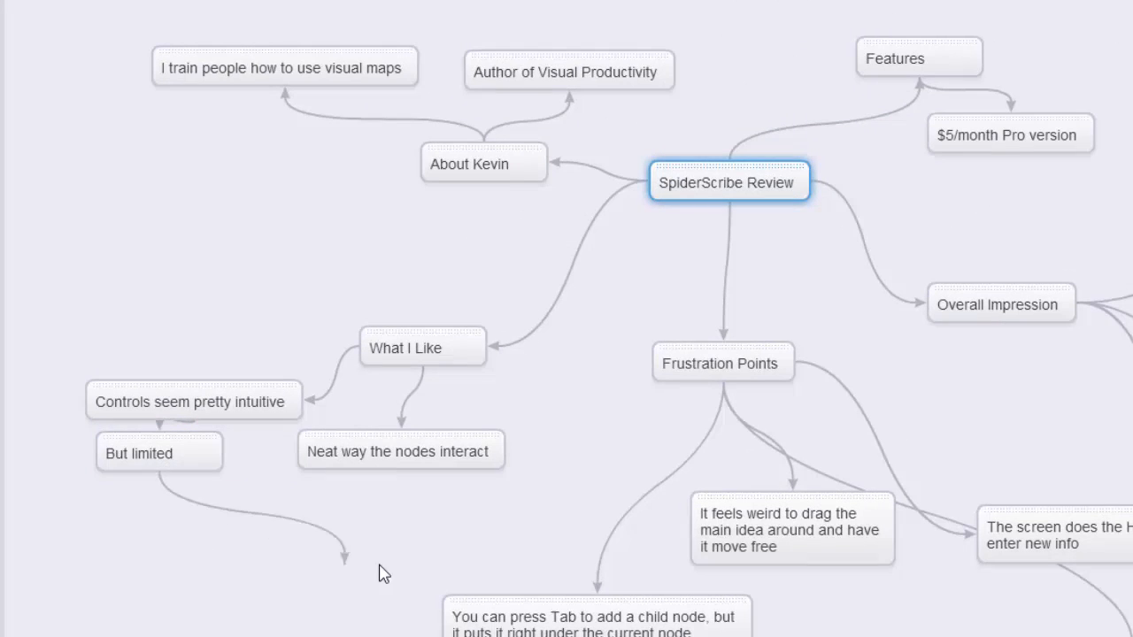
{"action": "left_click", "coordinate": [791, 530]}
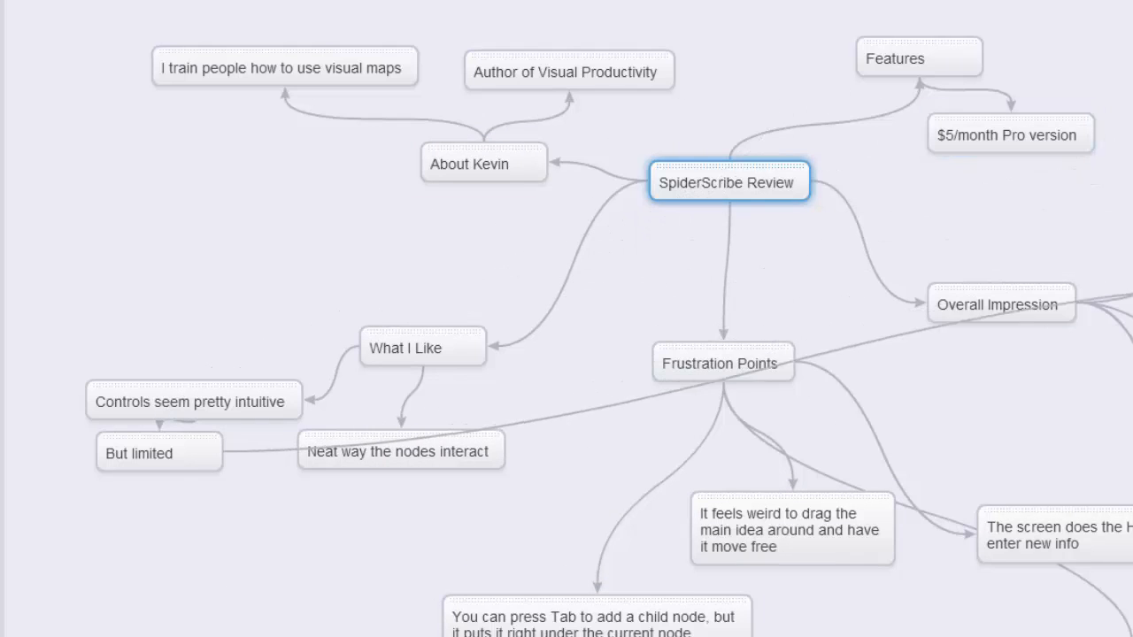
{"action": "left_click", "coordinate": [139, 453]}
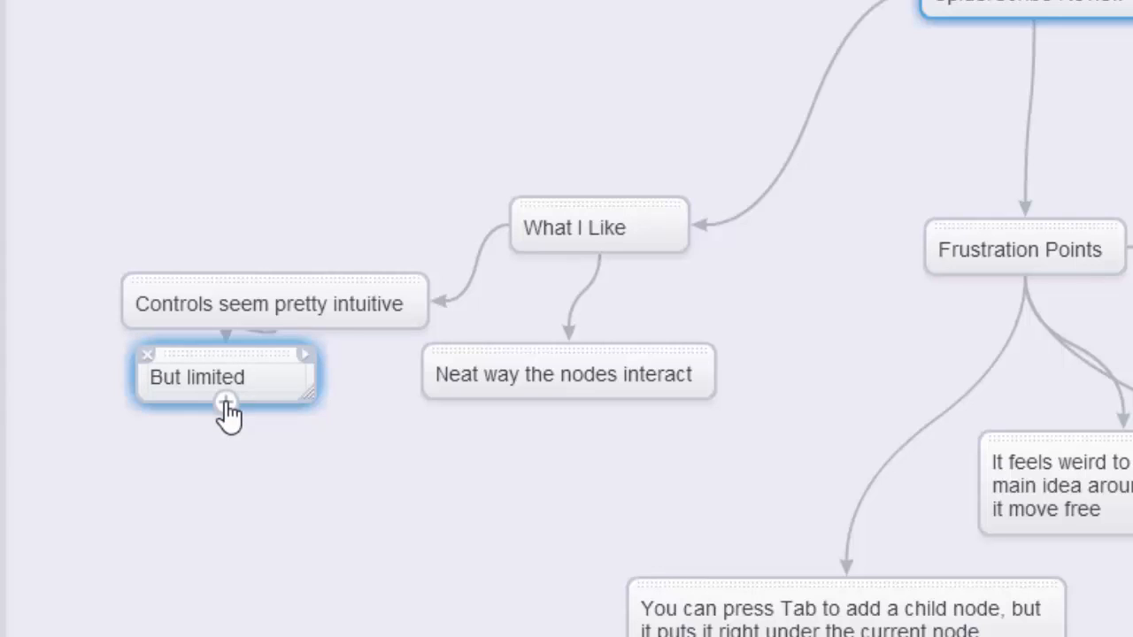
Step: Add a 'New node' child under 'But limited', with child 'another new node'
{"action": "left_click", "coordinate": [226, 400]}
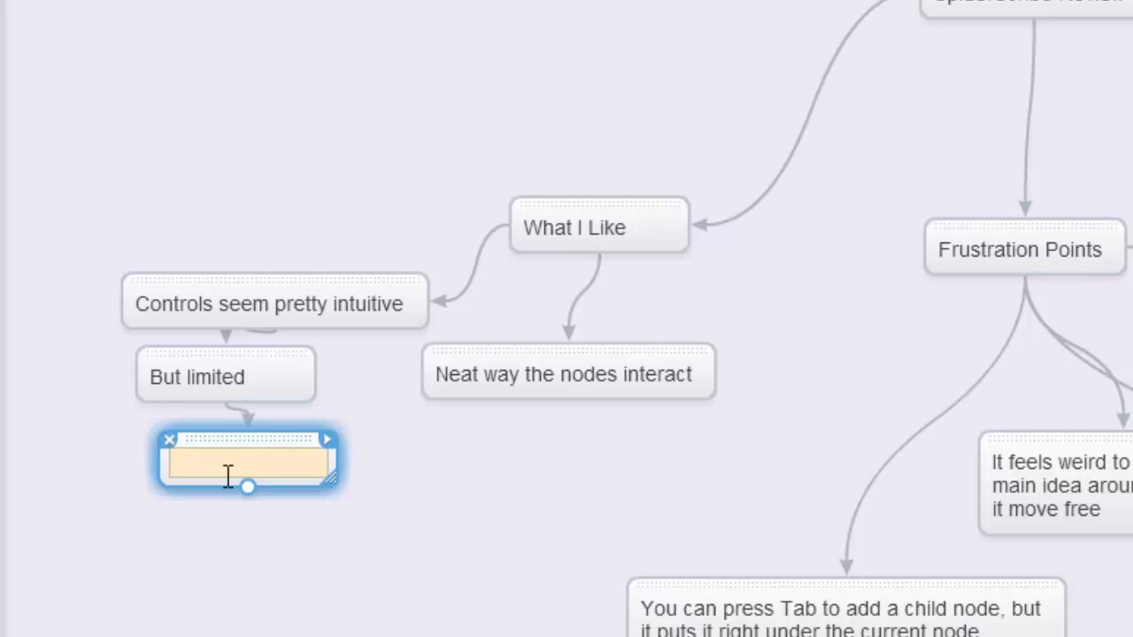
{"action": "type", "text": "New node"}
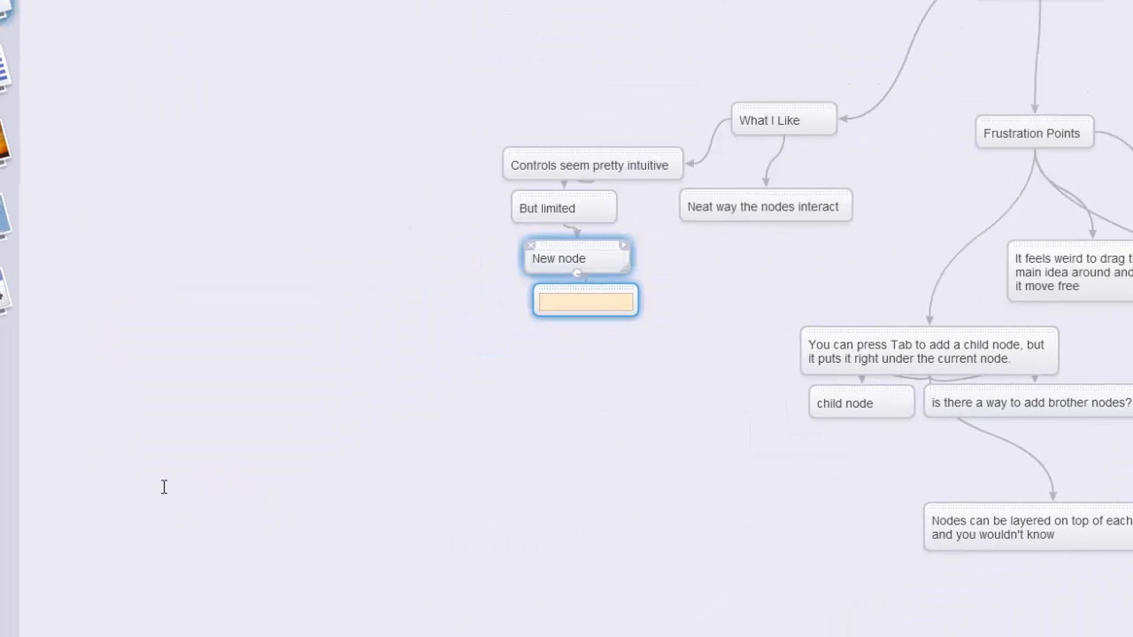
{"action": "type", "text": "another new n"}
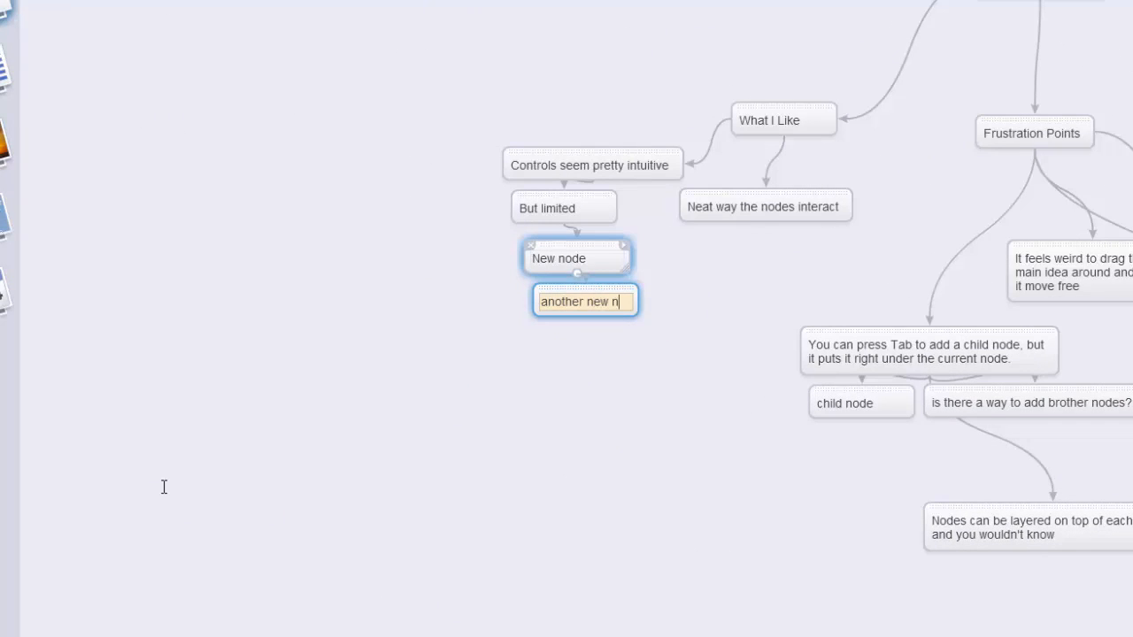
{"action": "type", "text": "ode"}
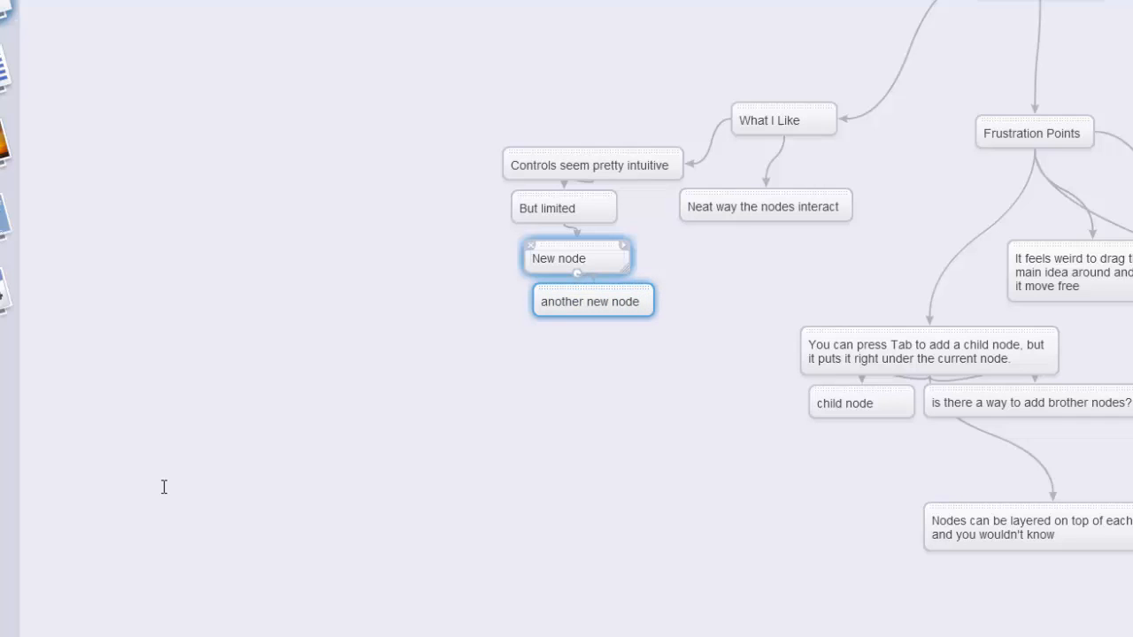
{"action": "left_click", "coordinate": [591, 301]}
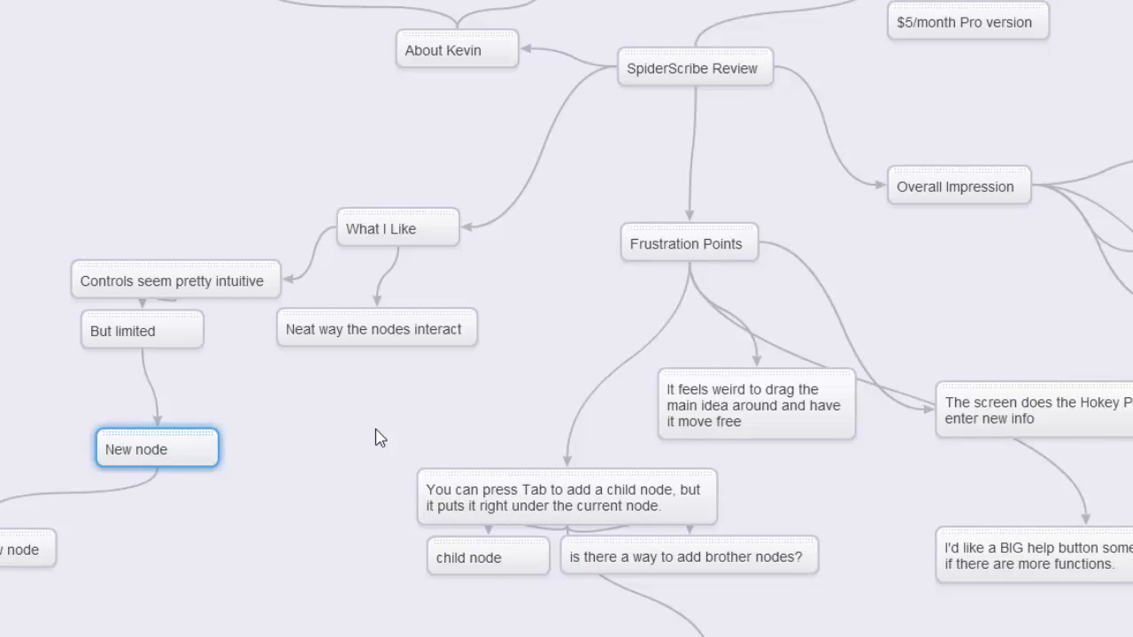
{"action": "mouse_move", "coordinate": [373, 400]}
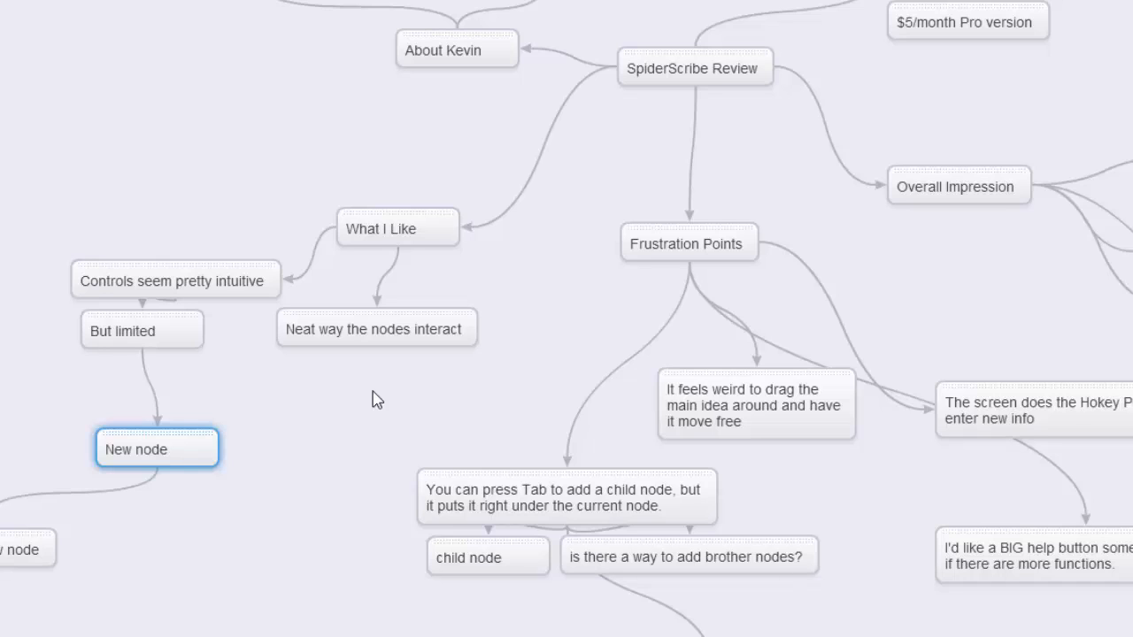
{"action": "mouse_move", "coordinate": [359, 186]}
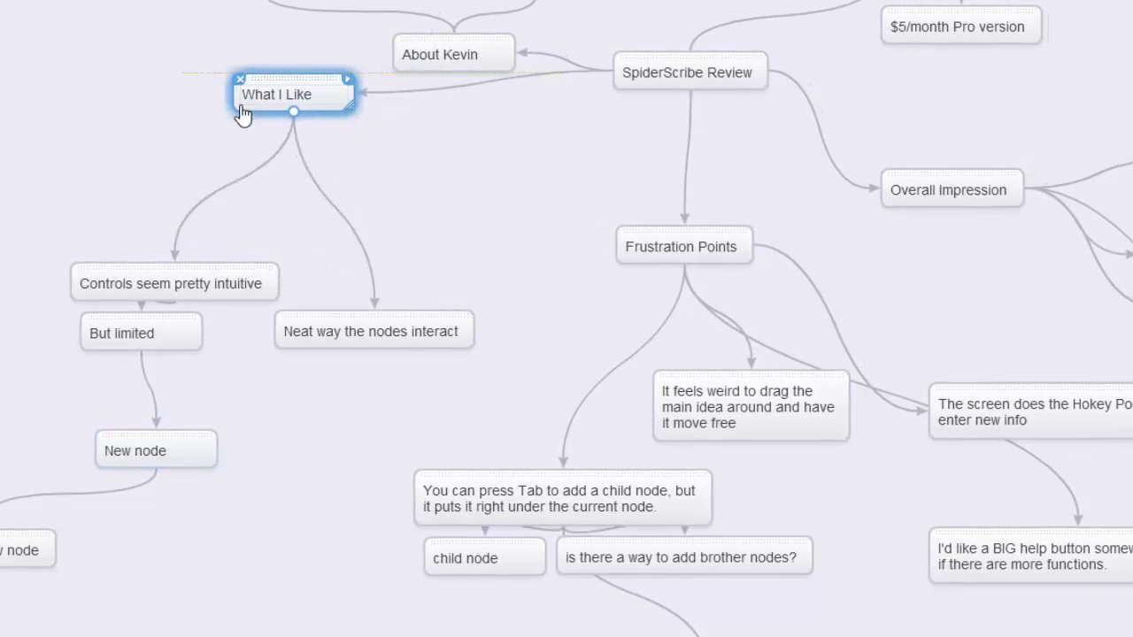
Step: Move What I Like near the main idea, then return SpiderScribe Review to top centre
{"action": "left_click_drag", "start_coordinate": [292, 94], "coordinate": [415, 192]}
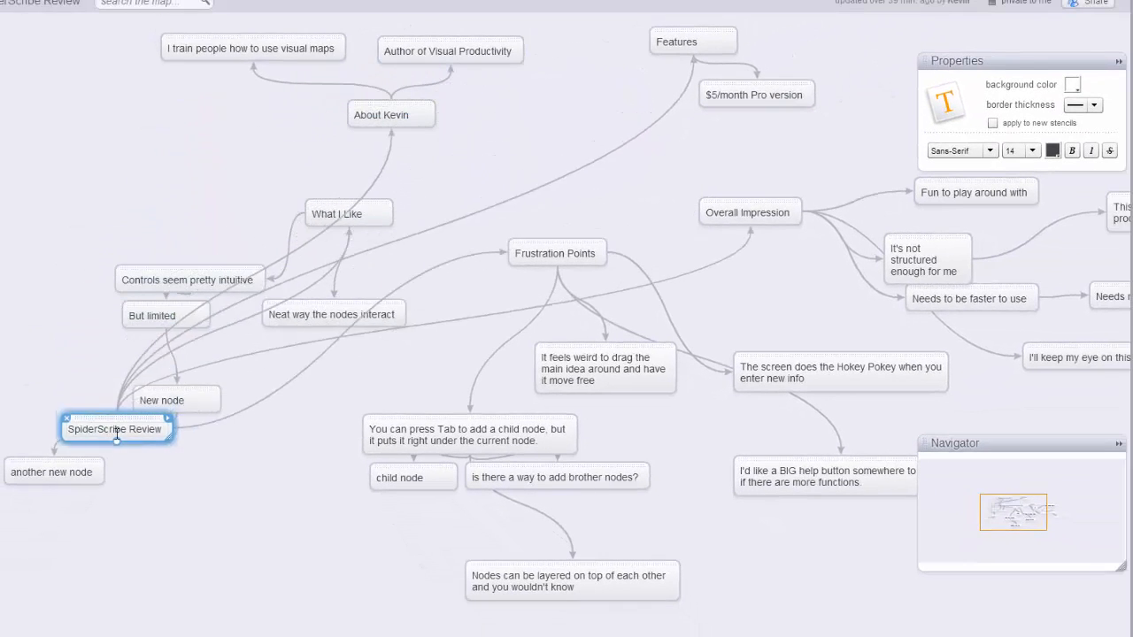
{"action": "left_click_drag", "start_coordinate": [115, 430], "coordinate": [432, 629]}
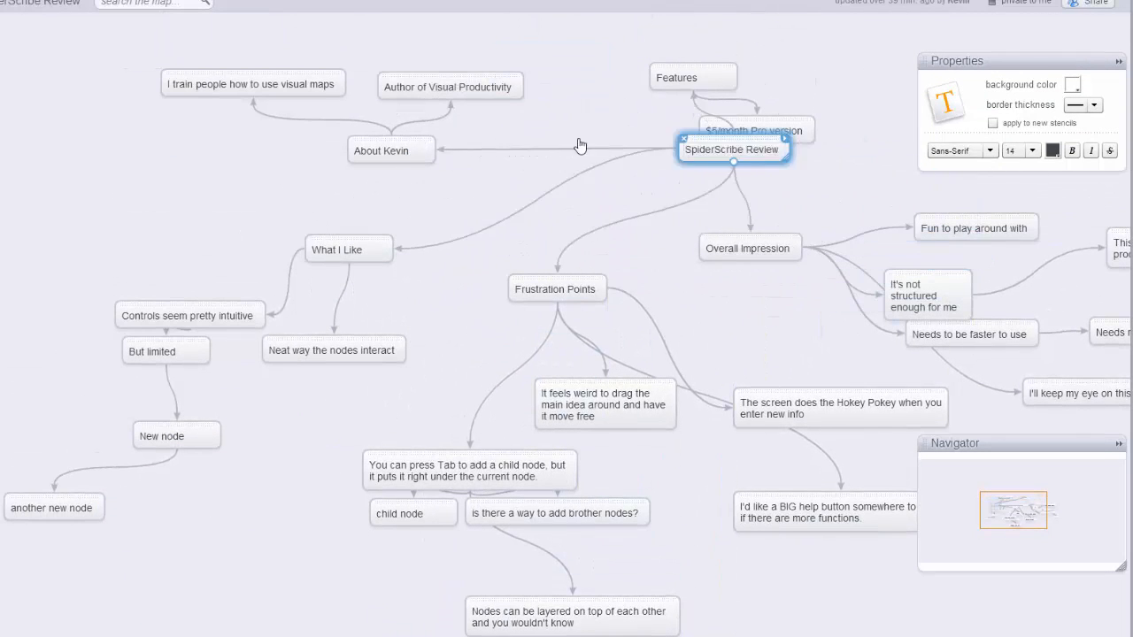
{"action": "left_click_drag", "start_coordinate": [733, 148], "coordinate": [259, 579]}
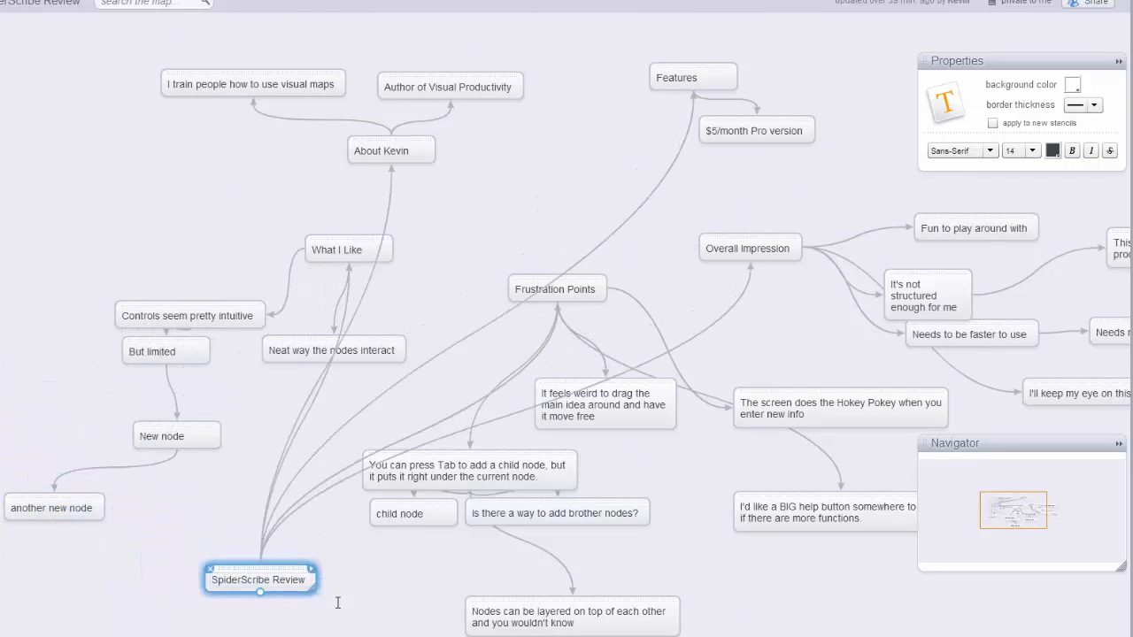
{"action": "left_click_drag", "start_coordinate": [259, 579], "coordinate": [733, 163]}
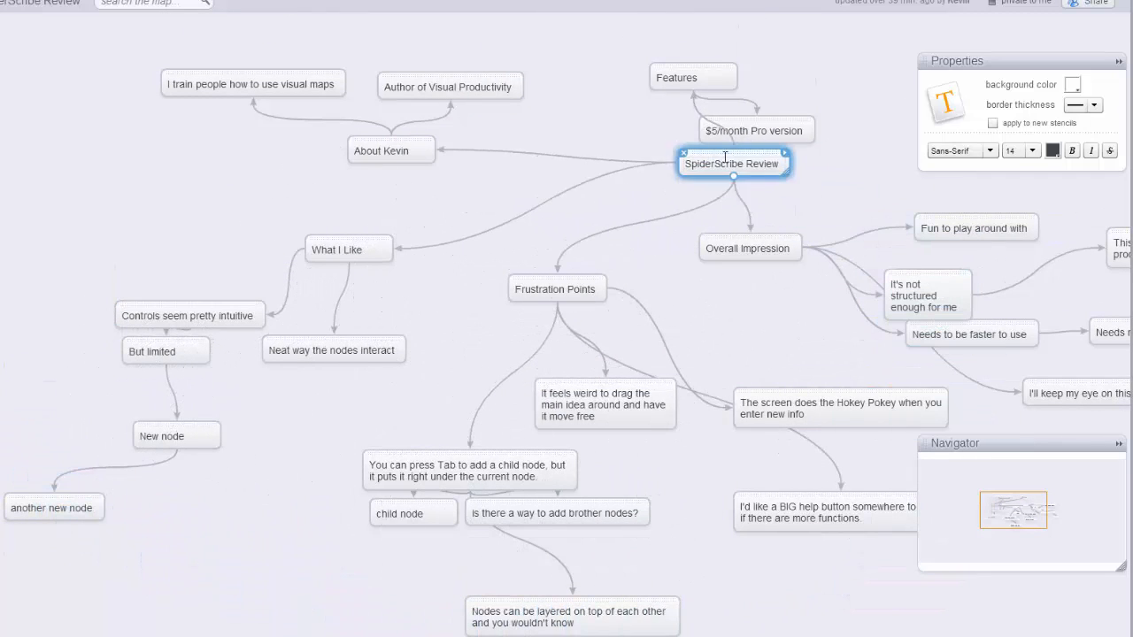
{"action": "left_click_drag", "start_coordinate": [735, 164], "coordinate": [544, 180]}
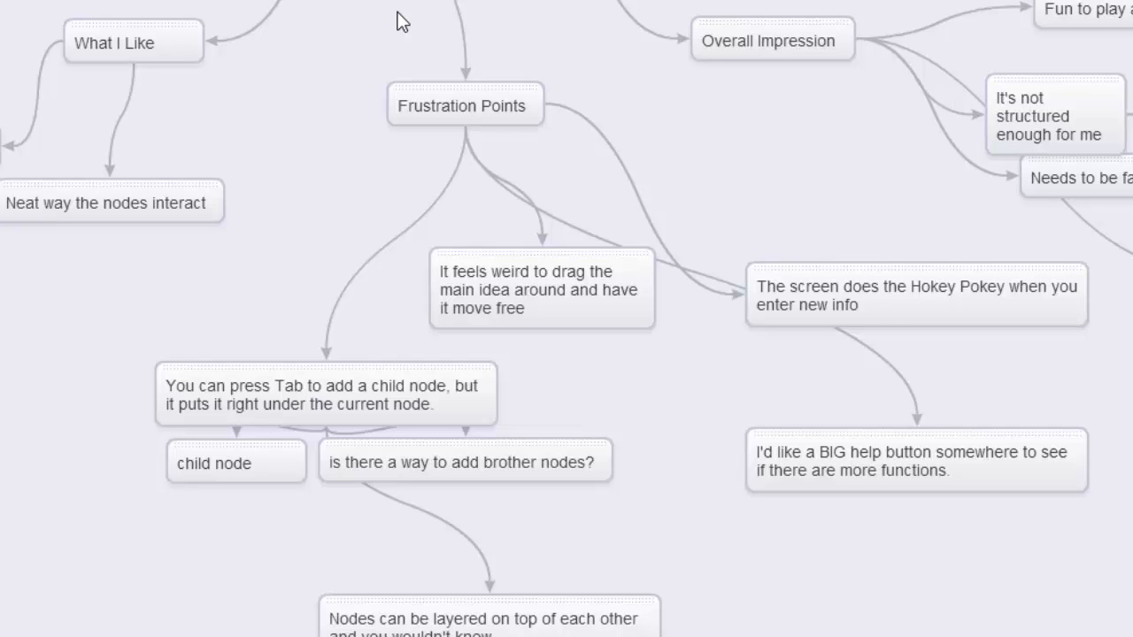
{"action": "mouse_move", "coordinate": [368, 159]}
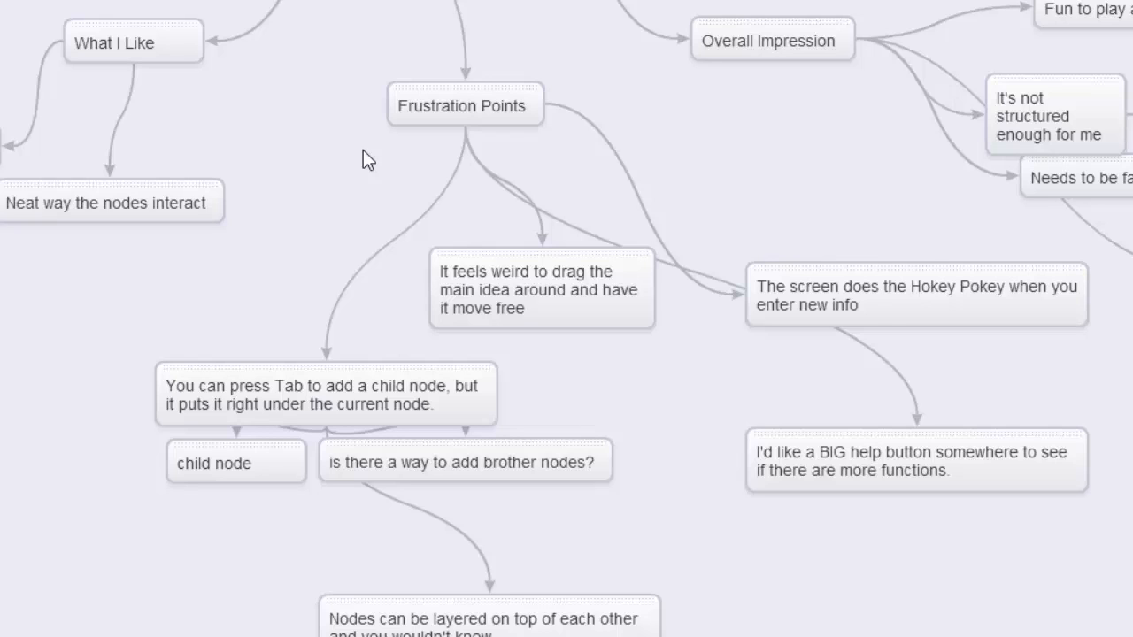
{"action": "mouse_move", "coordinate": [478, 248]}
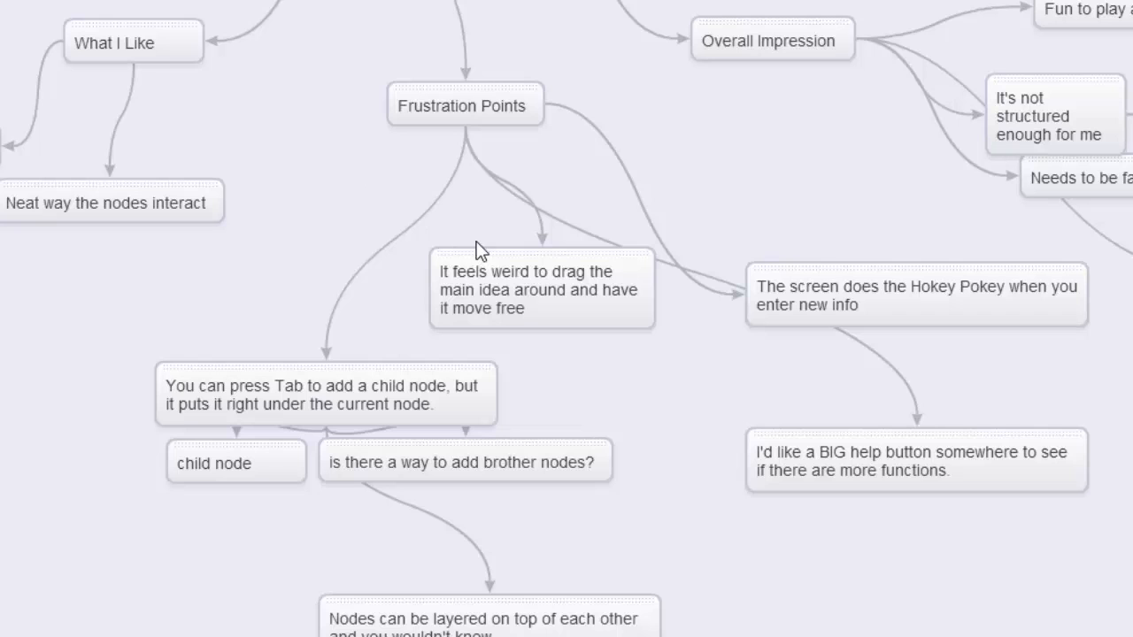
Step: Nudge the dragging-complaint note toward Frustration Points, then move the main idea back on top
{"action": "left_click", "coordinate": [522, 288]}
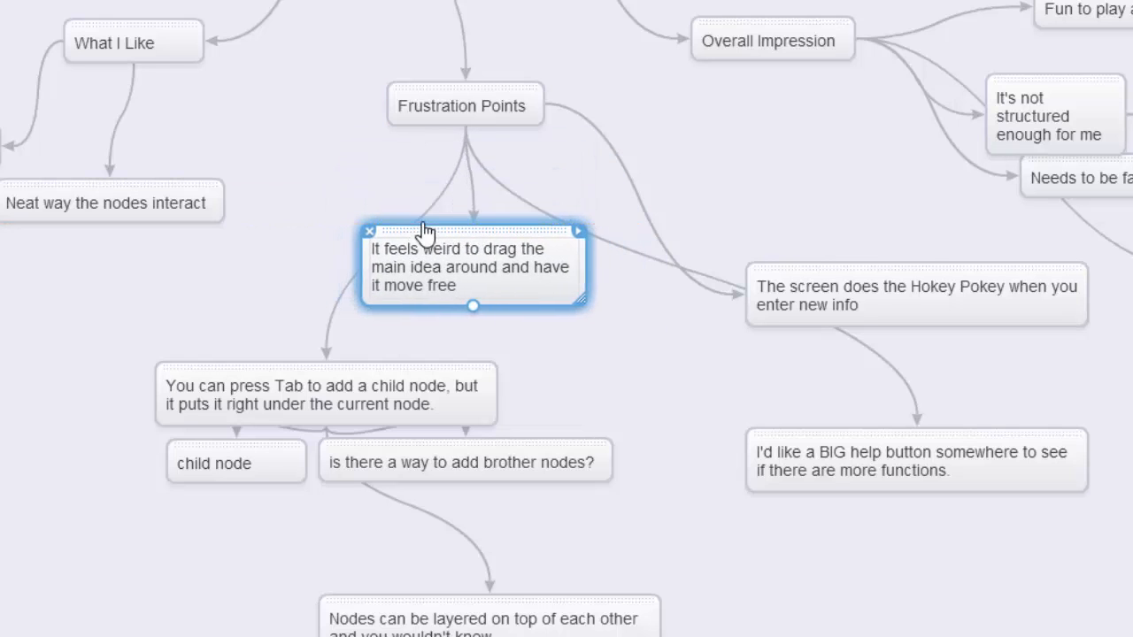
{"action": "left_click_drag", "start_coordinate": [424, 231], "coordinate": [461, 236]}
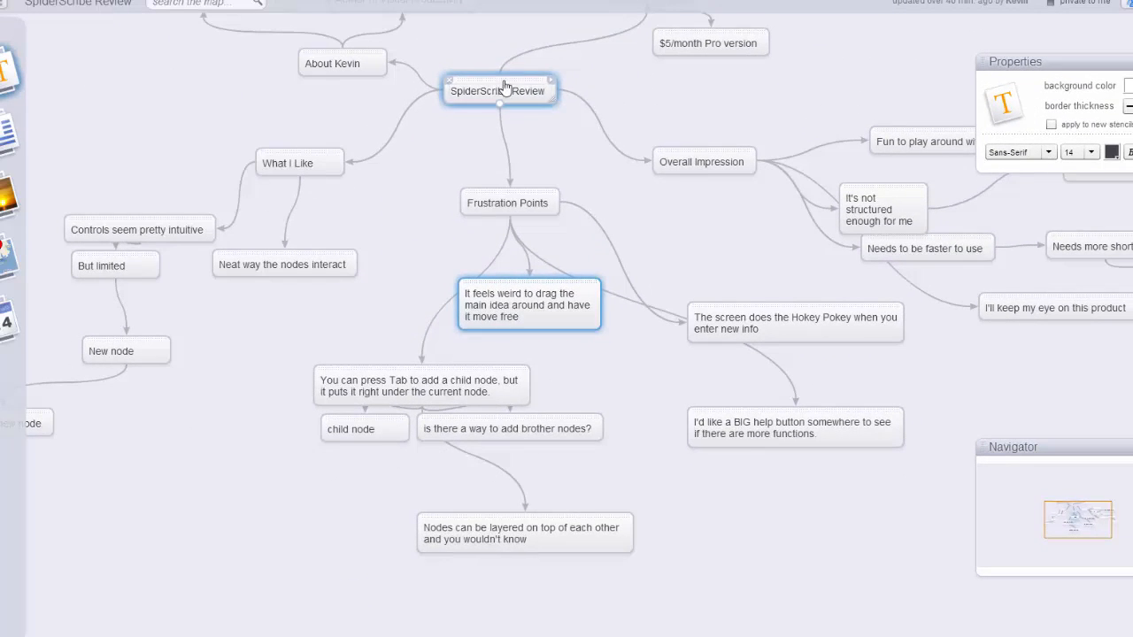
{"action": "left_click_drag", "start_coordinate": [500, 90], "coordinate": [702, 263]}
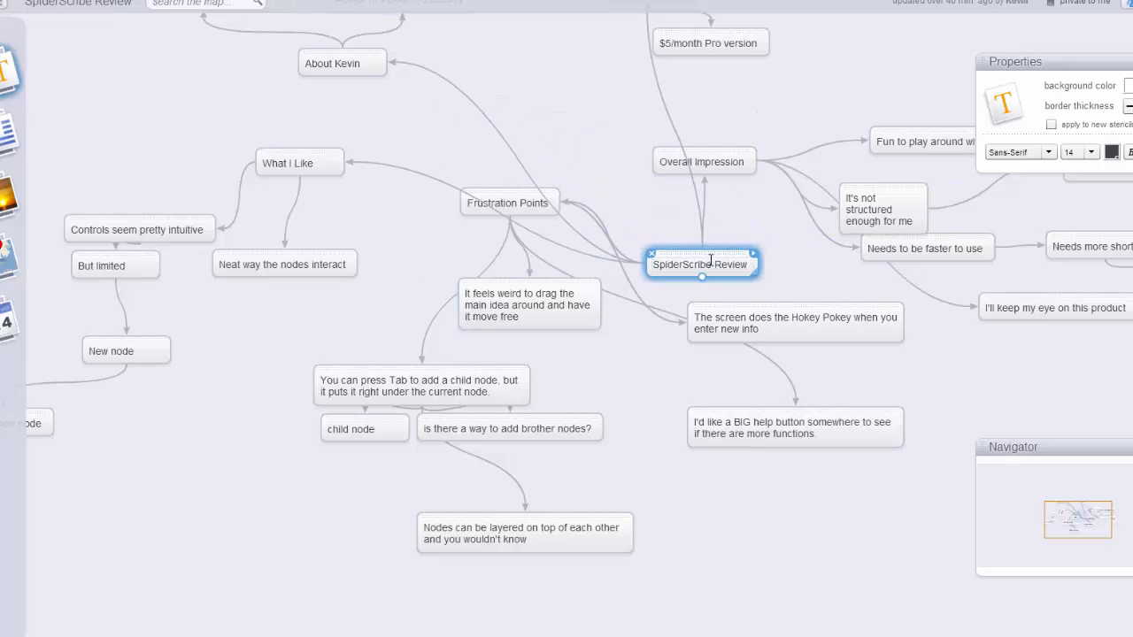
{"action": "left_click_drag", "start_coordinate": [702, 262], "coordinate": [657, 177]}
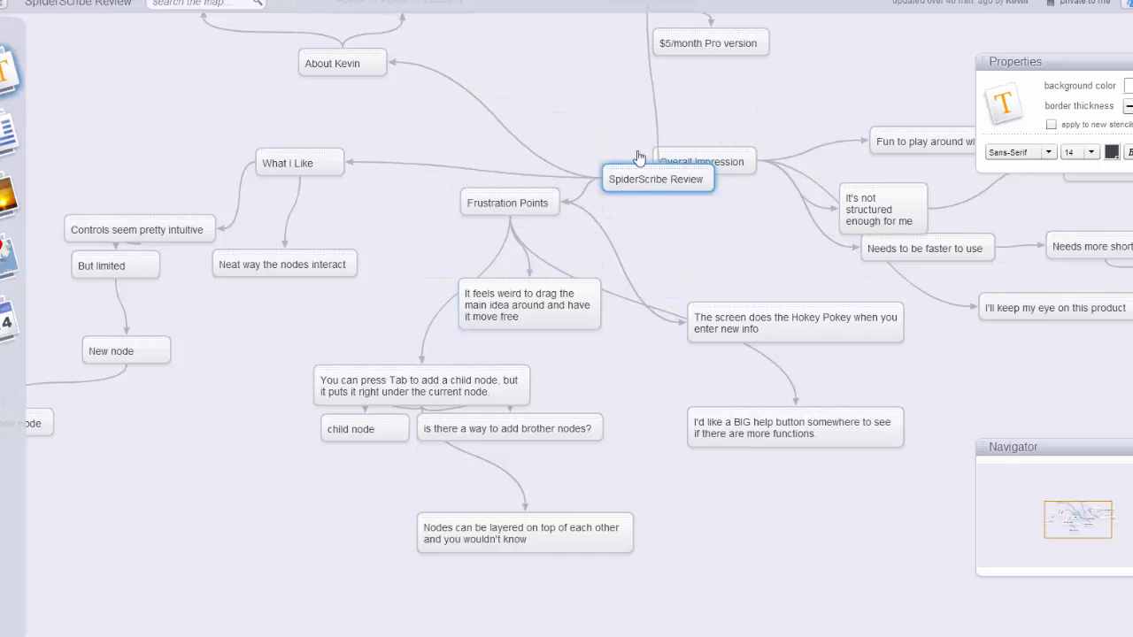
{"action": "left_click_drag", "start_coordinate": [658, 178], "coordinate": [545, 100]}
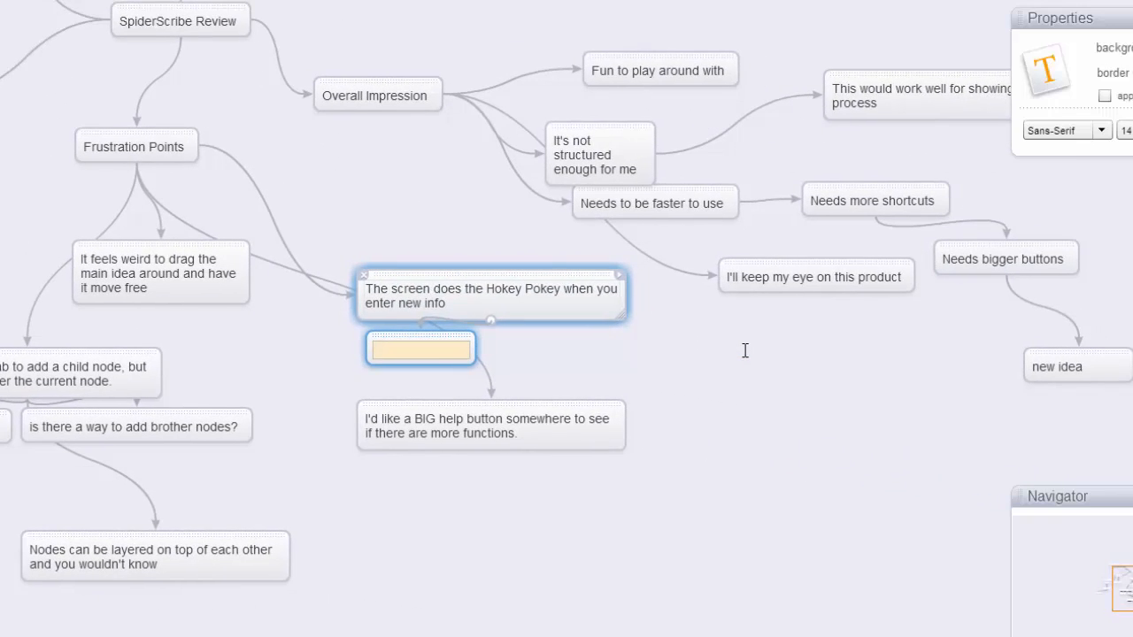
Step: Enter 'screen moved' and 'moved again' notes under the Hokey Pokey note
{"action": "type", "text": "screen move"}
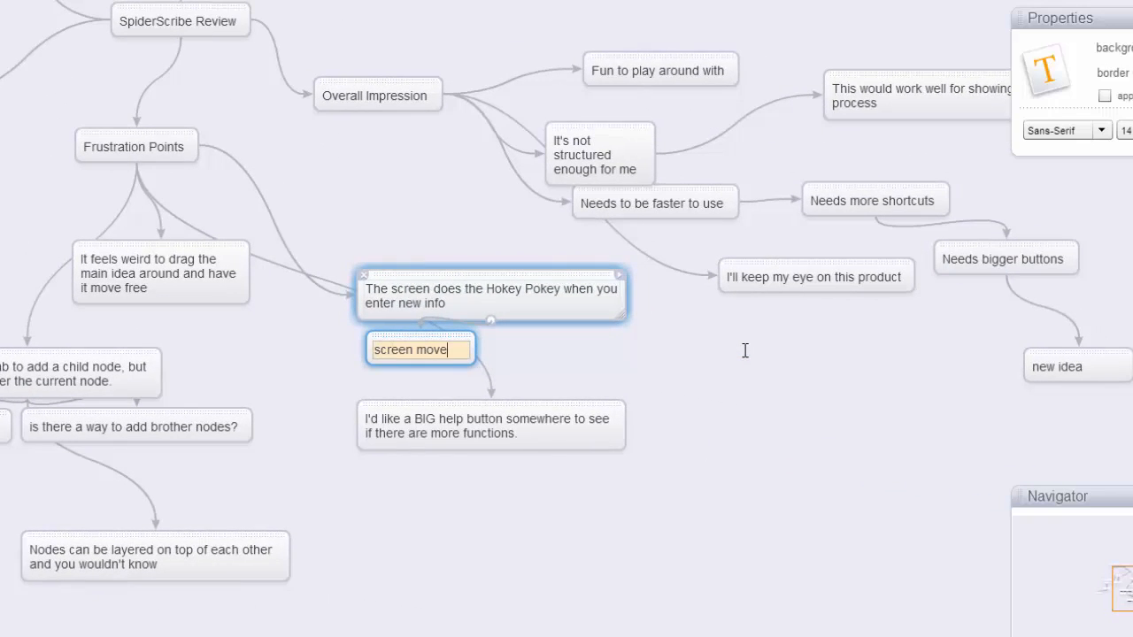
{"action": "type", "text": "d"}
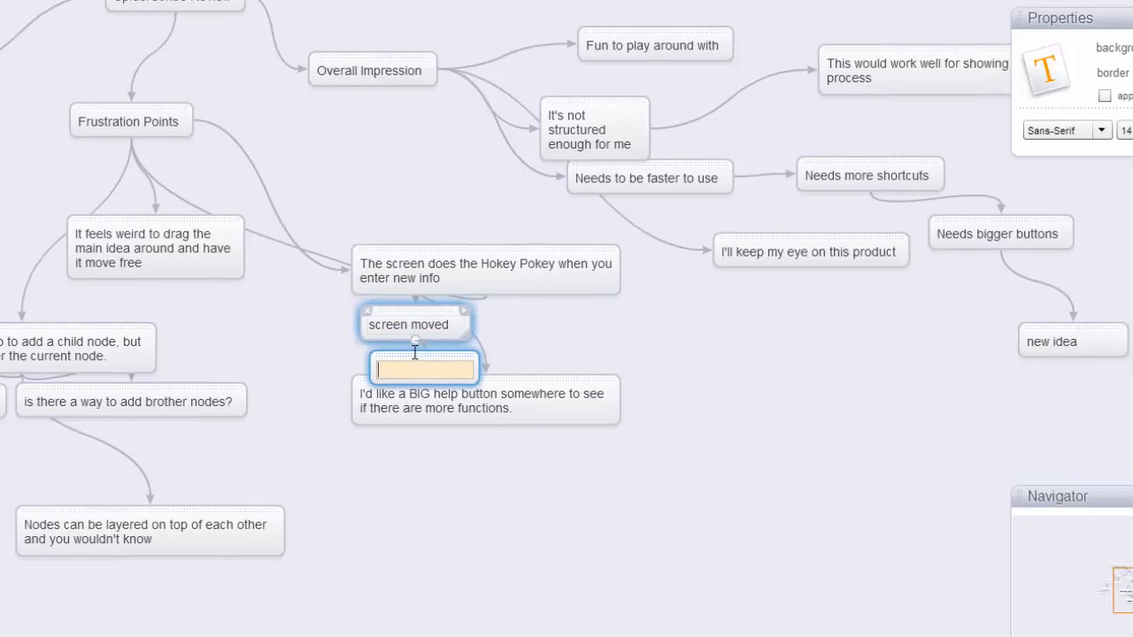
{"action": "type", "text": "moved again"}
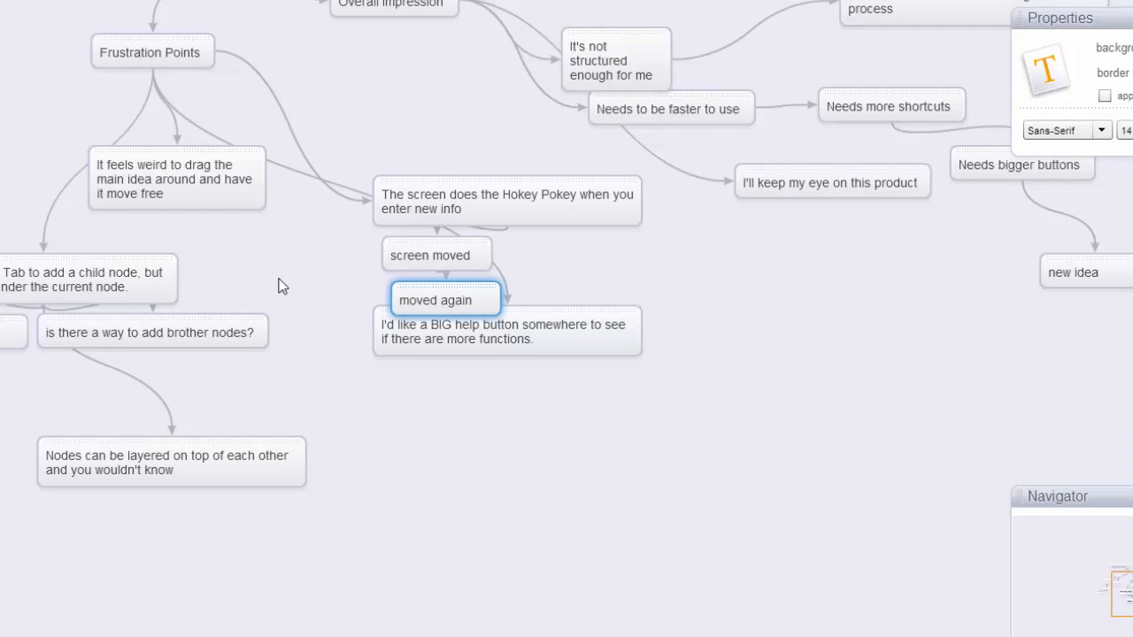
{"action": "mouse_move", "coordinate": [195, 251]}
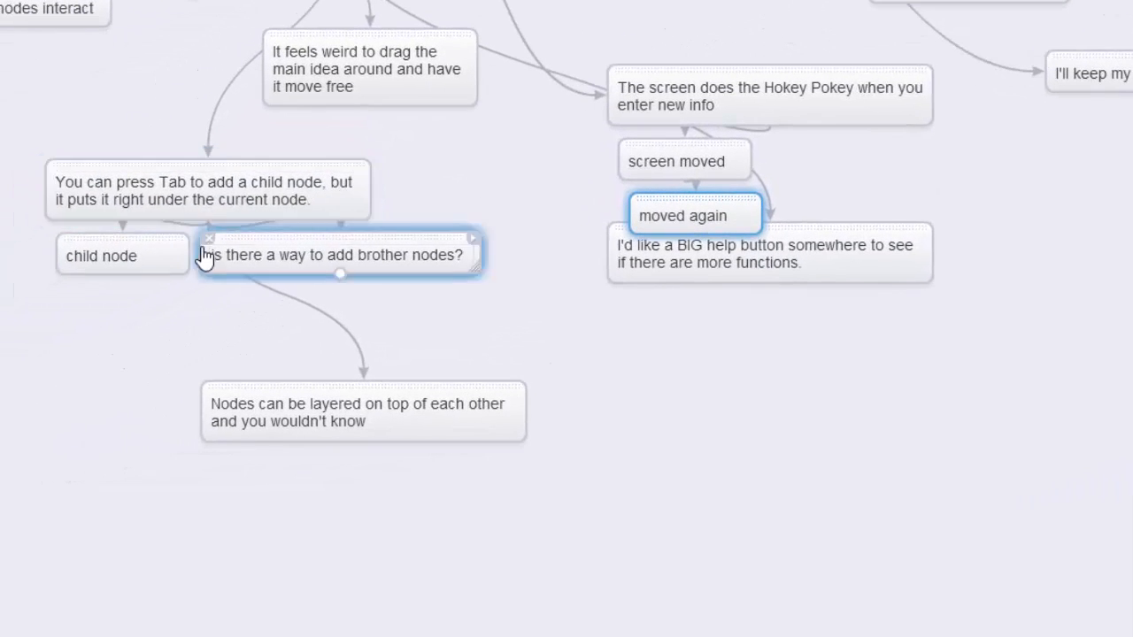
Step: Add a second 'child node' beneath the first child node
{"action": "left_click", "coordinate": [121, 256]}
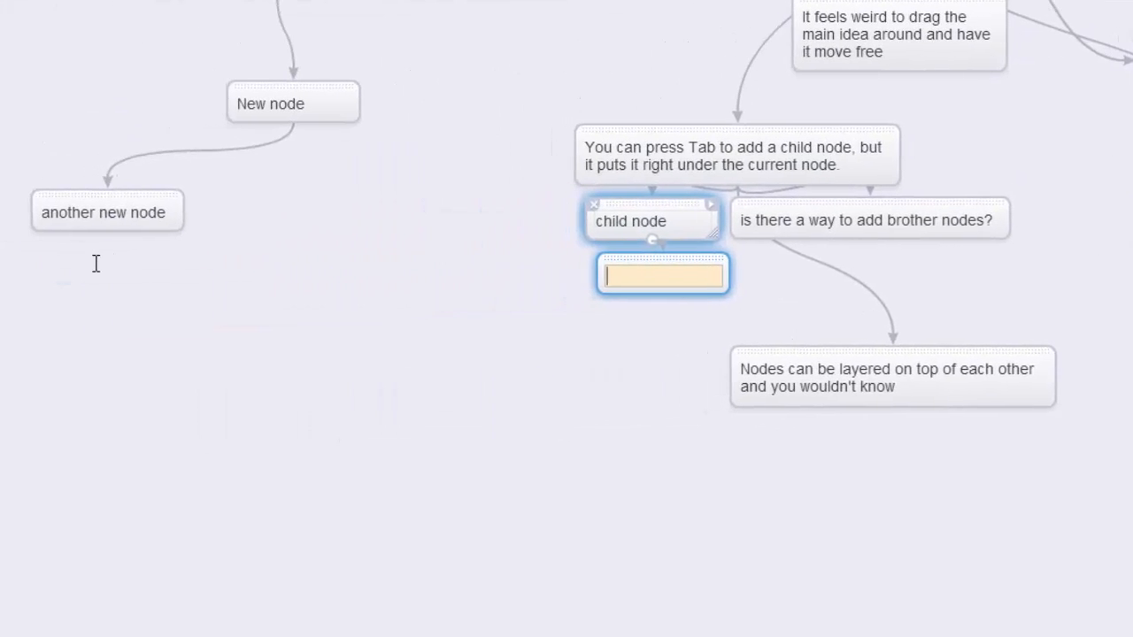
{"action": "type", "text": "child node"}
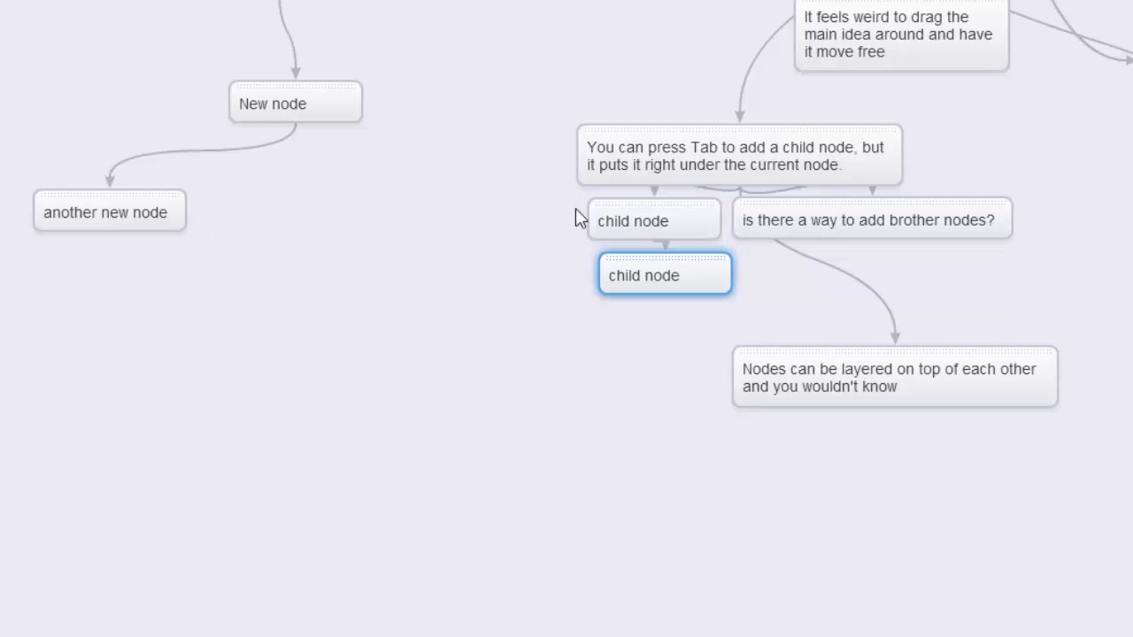
{"action": "left_click", "coordinate": [870, 219]}
{"action": "type", "text": "I'd like a BIG help button somewhere to see if there are more functions."}
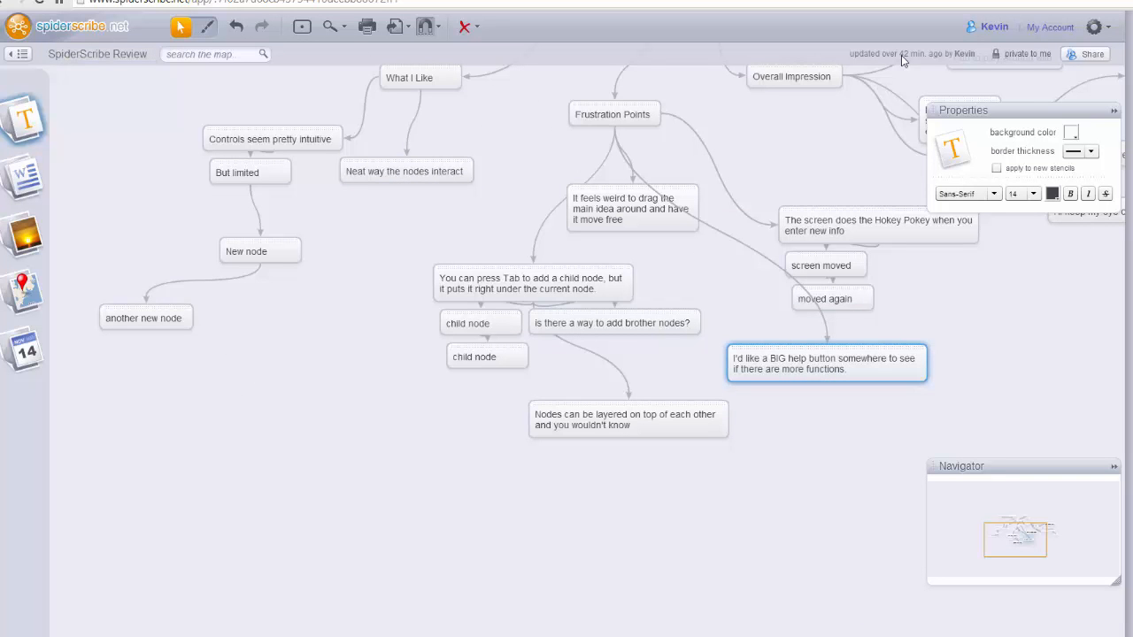
{"action": "mouse_move", "coordinate": [857, 133]}
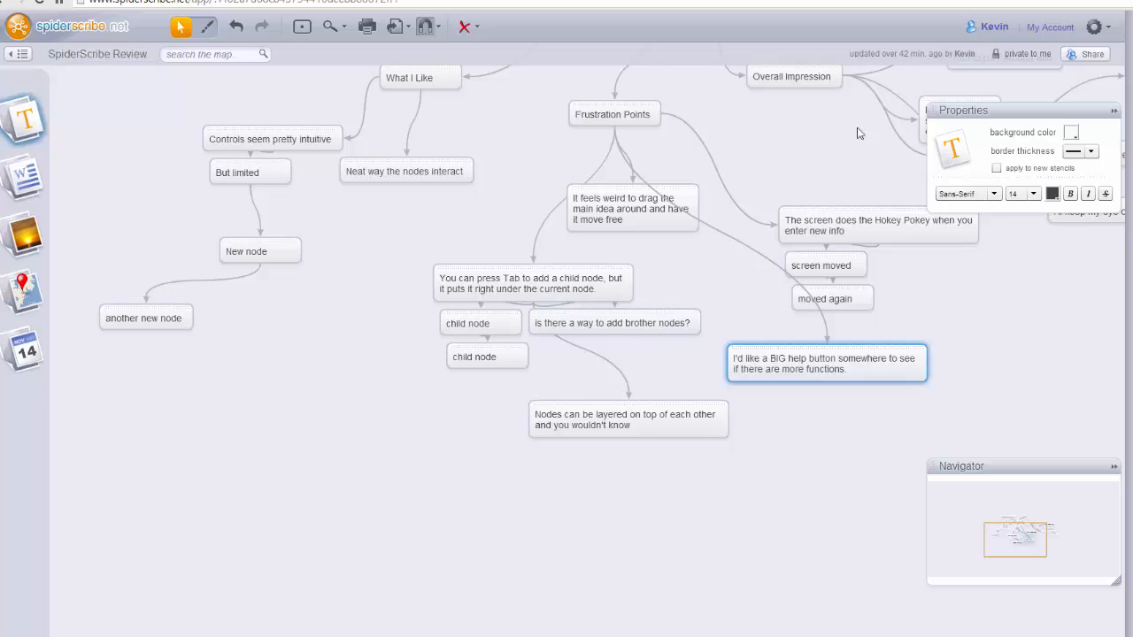
{"action": "mouse_move", "coordinate": [841, 426]}
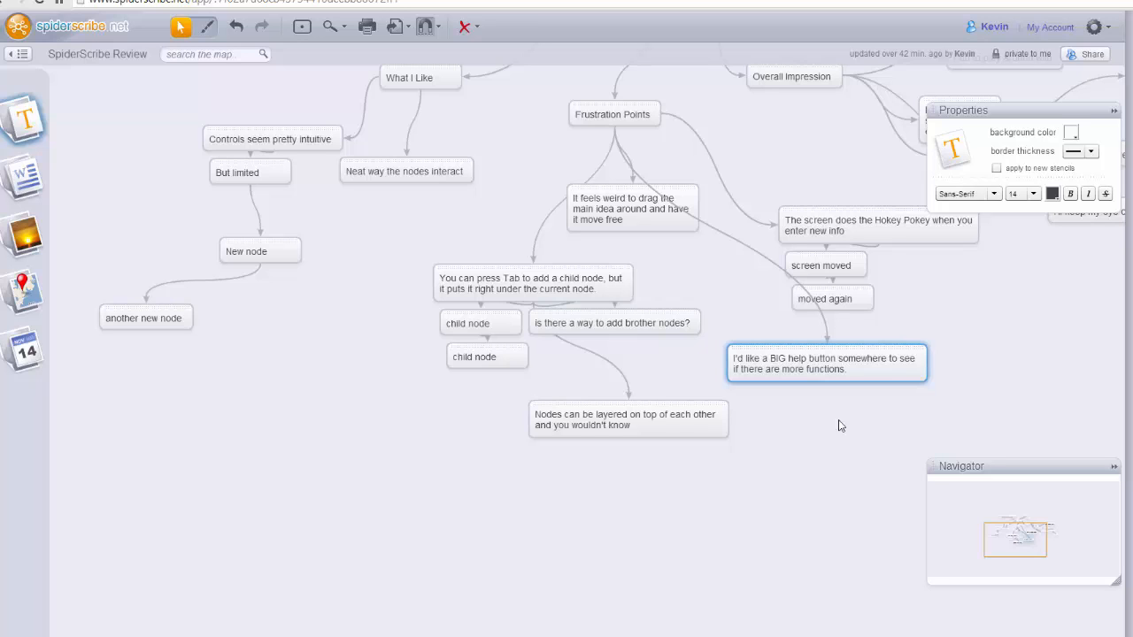
{"action": "left_click", "coordinate": [826, 363]}
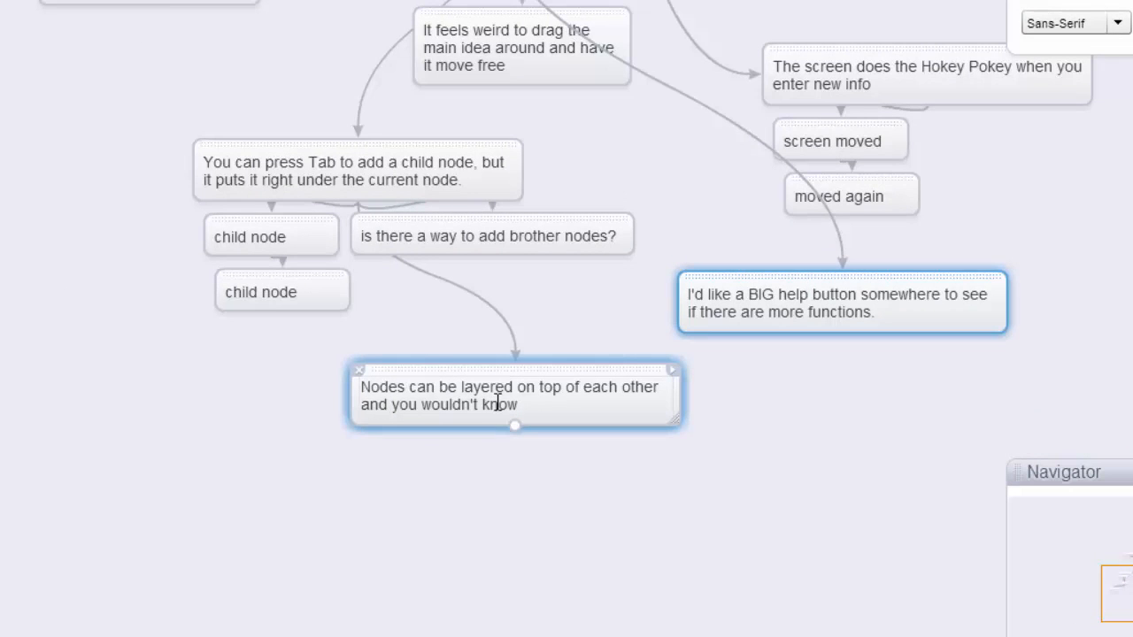
{"action": "mouse_move", "coordinate": [508, 370]}
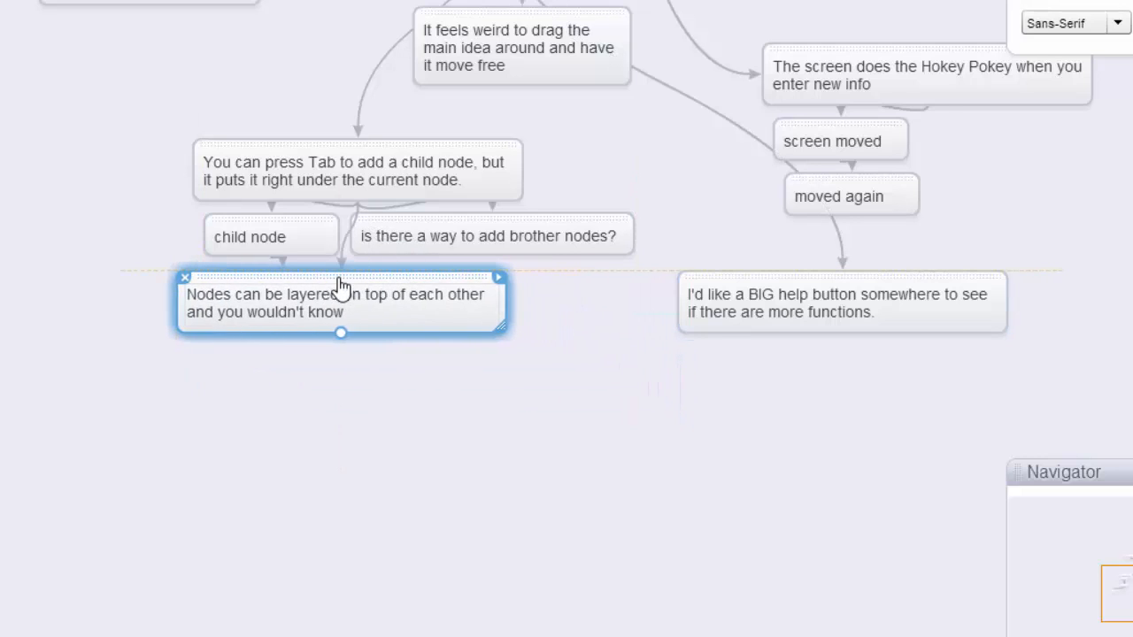
Step: Move the 'Nodes can be layered' note below the child nodes and nudge them apart
{"action": "left_click", "coordinate": [270, 236]}
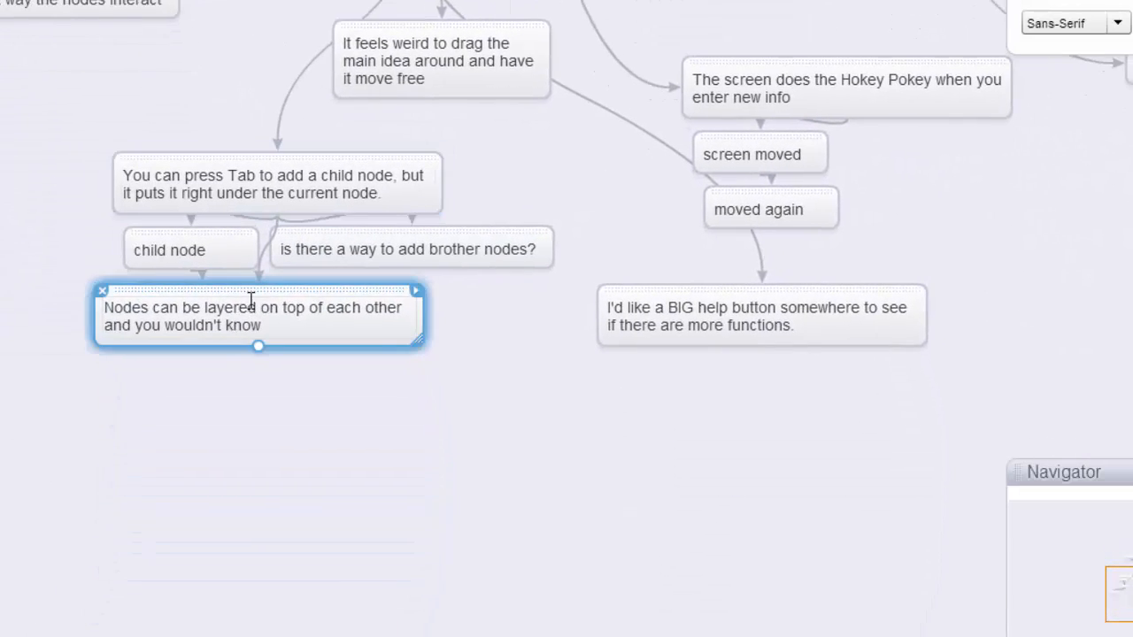
{"action": "left_click_drag", "start_coordinate": [257, 316], "coordinate": [343, 403]}
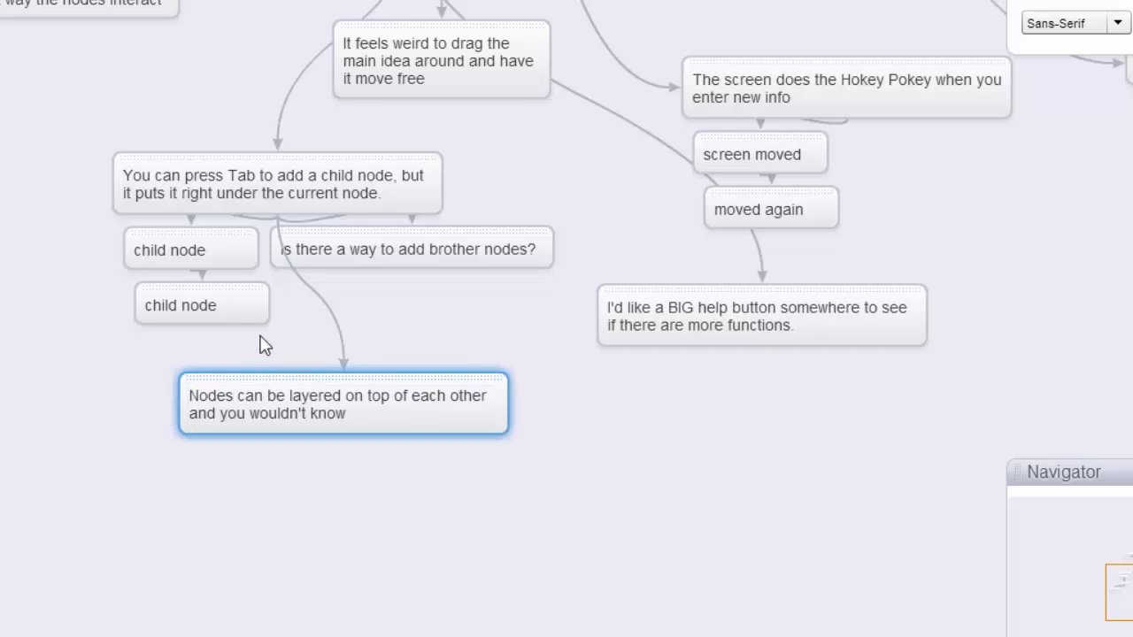
{"action": "left_click", "coordinate": [190, 250]}
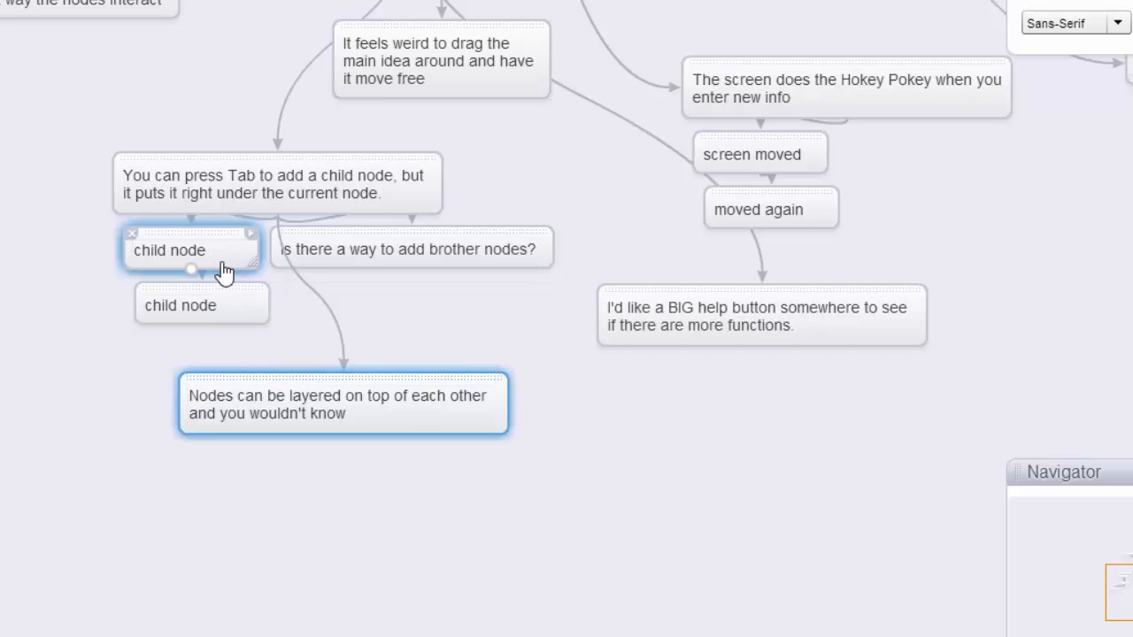
{"action": "left_click", "coordinate": [179, 306]}
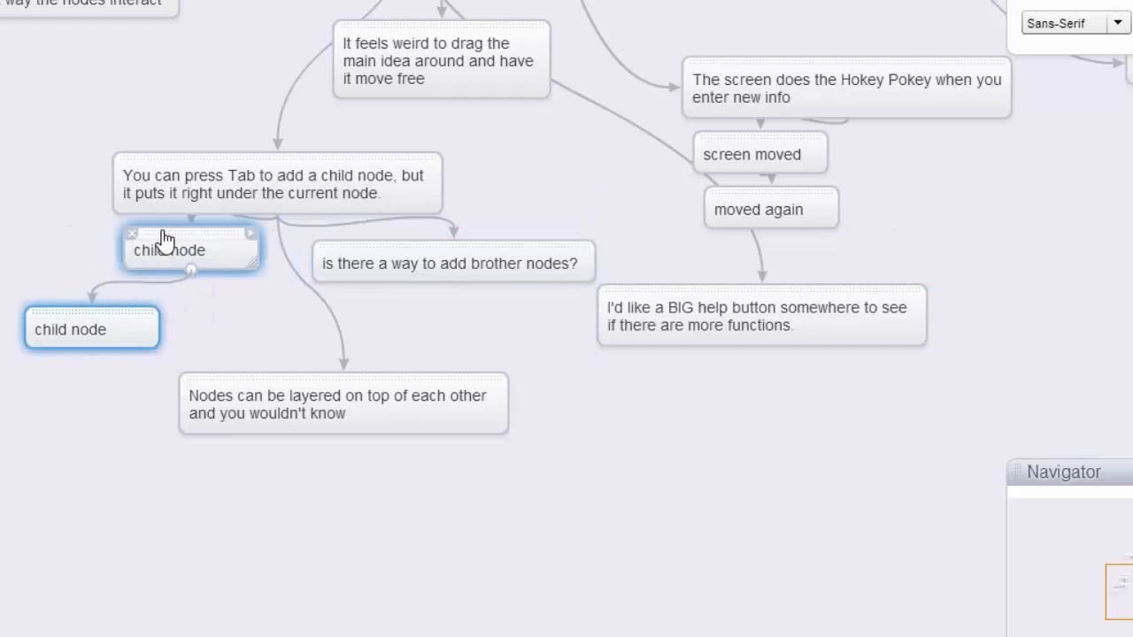
{"action": "left_click_drag", "start_coordinate": [191, 251], "coordinate": [201, 264]}
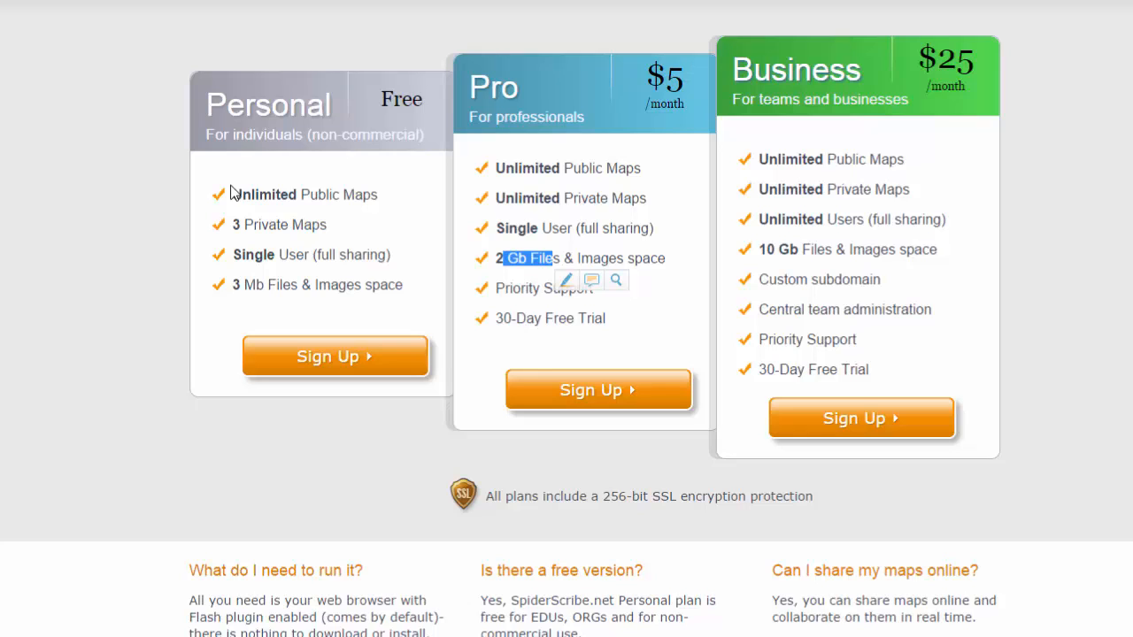
{"action": "mouse_move", "coordinate": [130, 157]}
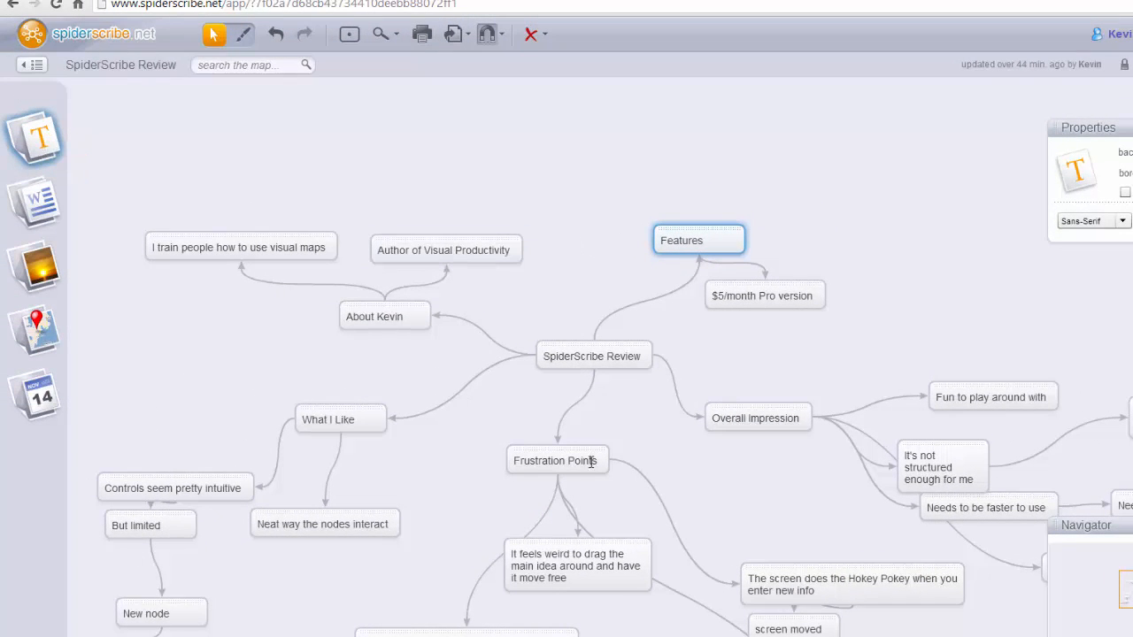
{"action": "mouse_move", "coordinate": [58, 270]}
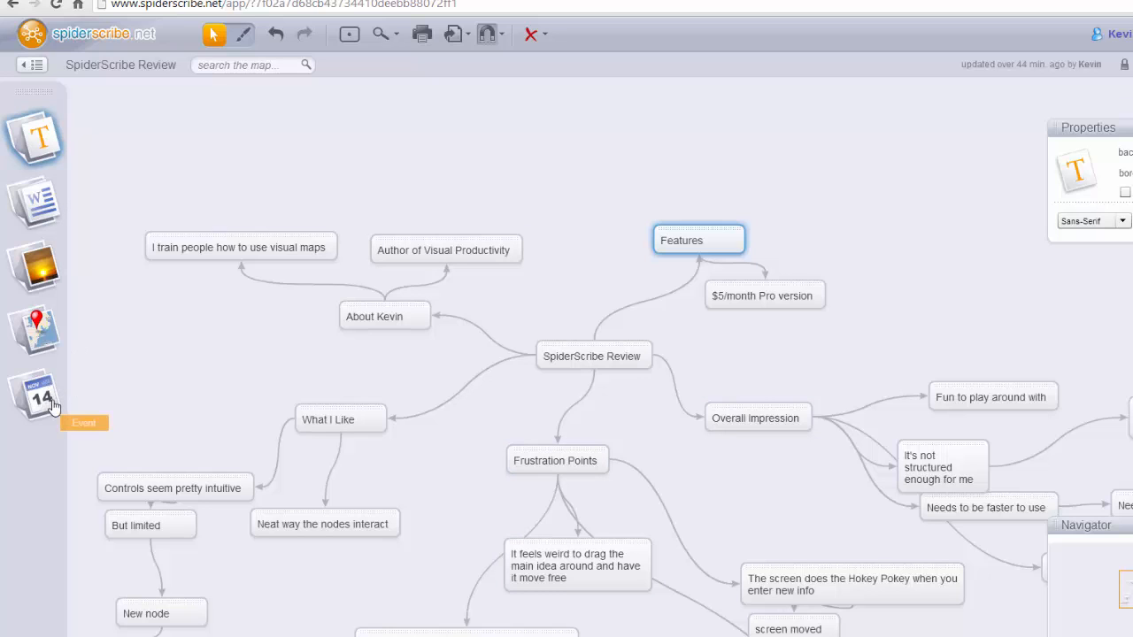
{"action": "mouse_move", "coordinate": [33, 396]}
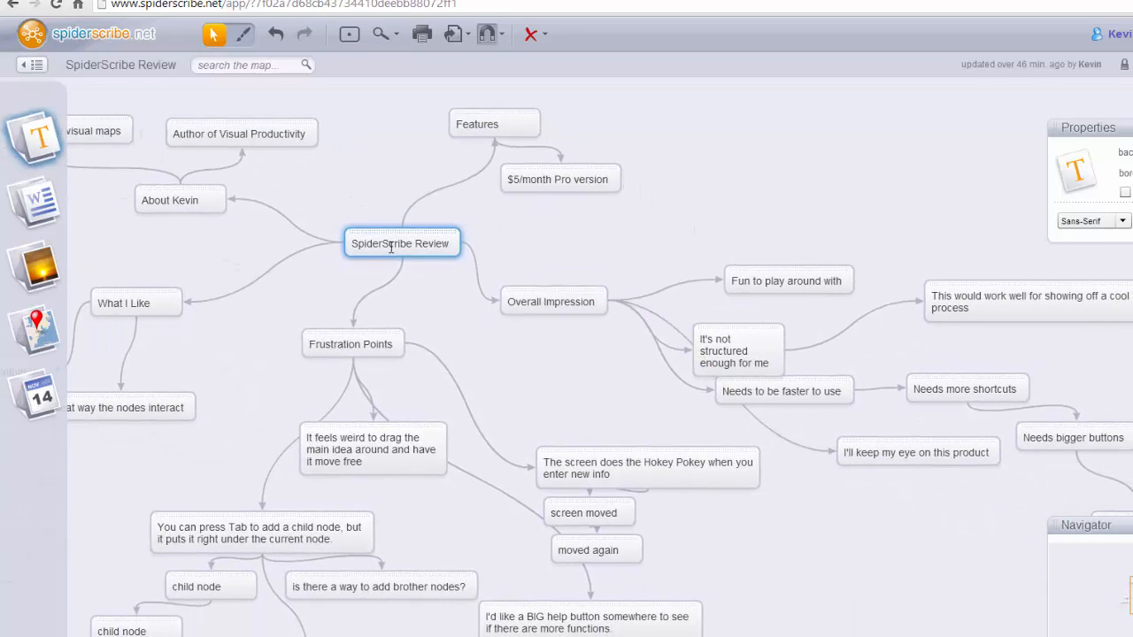
Step: Drag the SpiderScribe Review node a little to the left
{"action": "left_click_drag", "start_coordinate": [401, 244], "coordinate": [969, 629]}
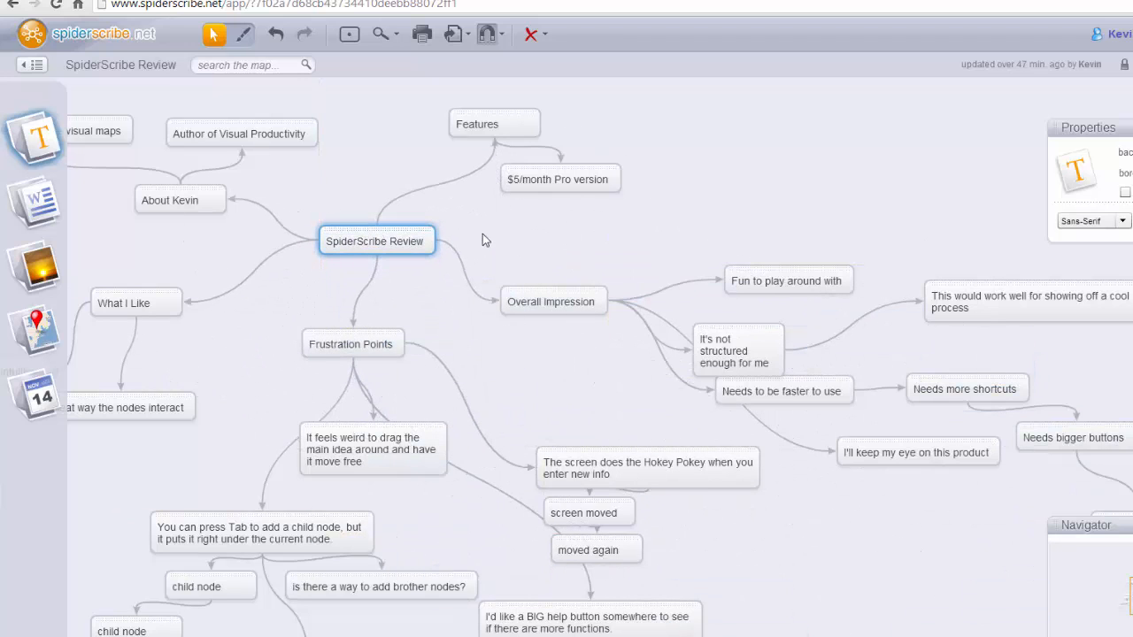
{"action": "mouse_move", "coordinate": [738, 327]}
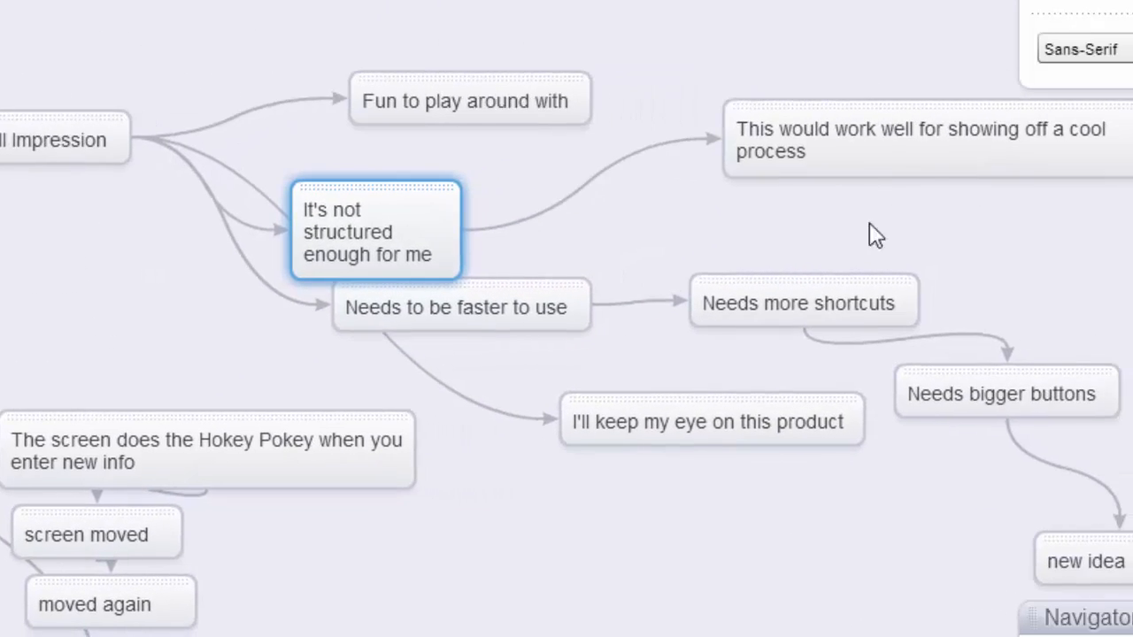
{"action": "double_click", "coordinate": [921, 140]}
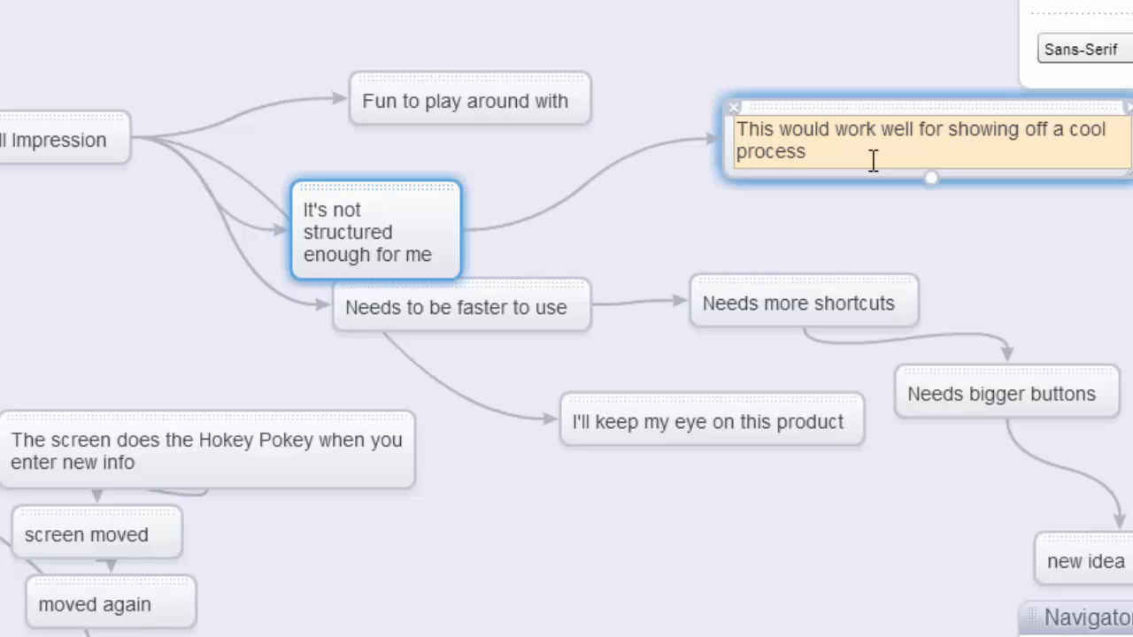
{"action": "left_click", "coordinate": [806, 151]}
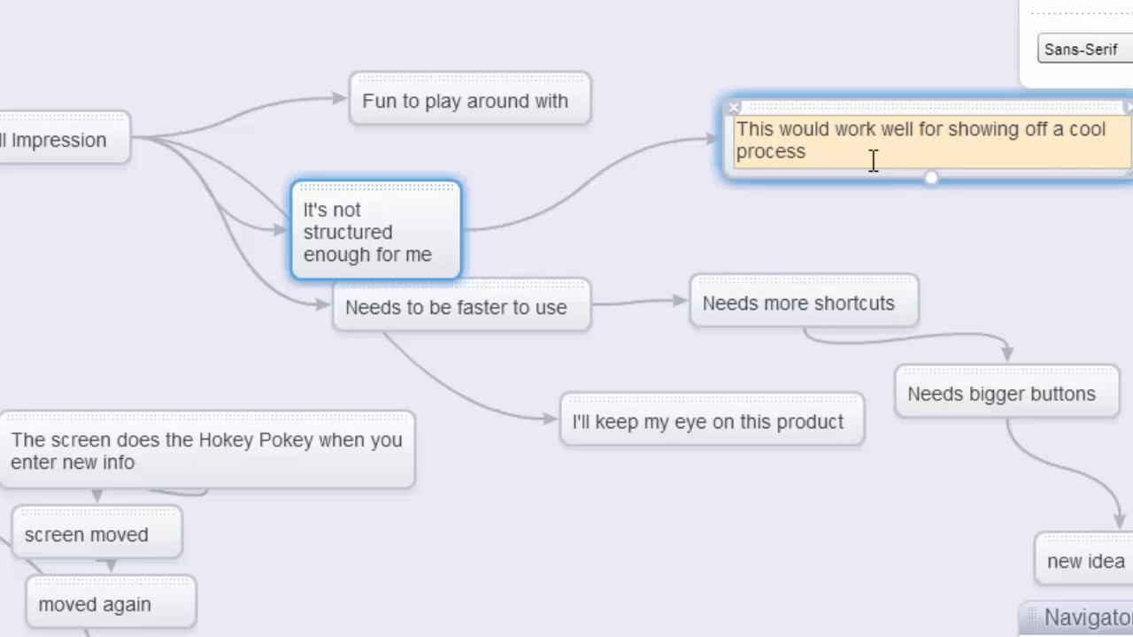
{"action": "left_click", "coordinate": [460, 307]}
{"action": "type", "text": "new"}
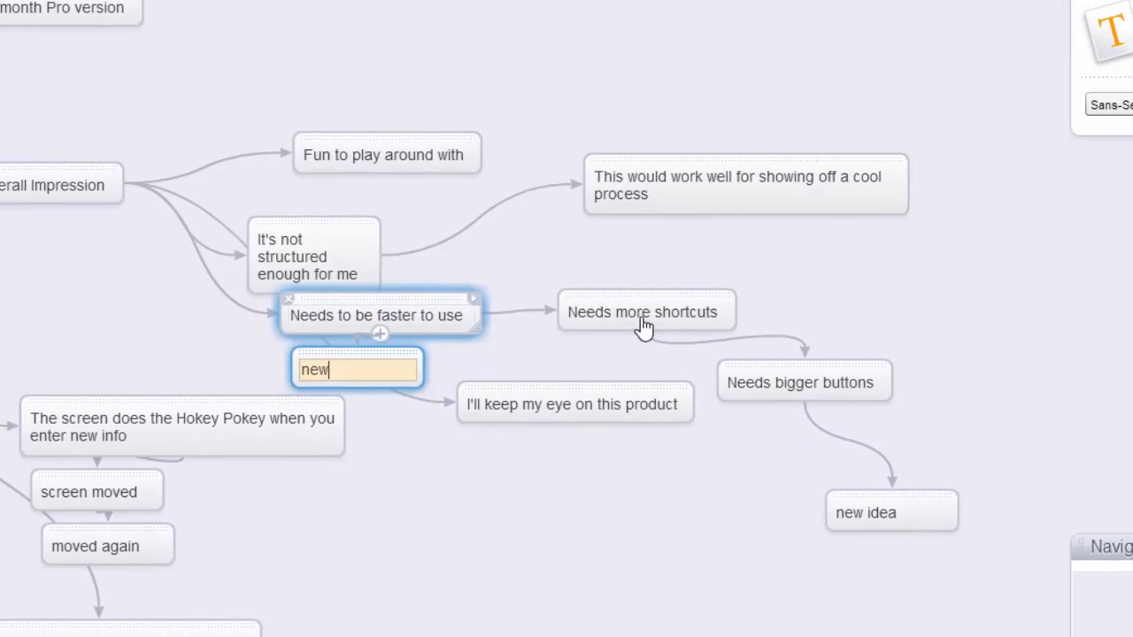
Step: Add two 'new idea' children under 'Needs to be faster to use'
{"action": "type", "text": "idea"}
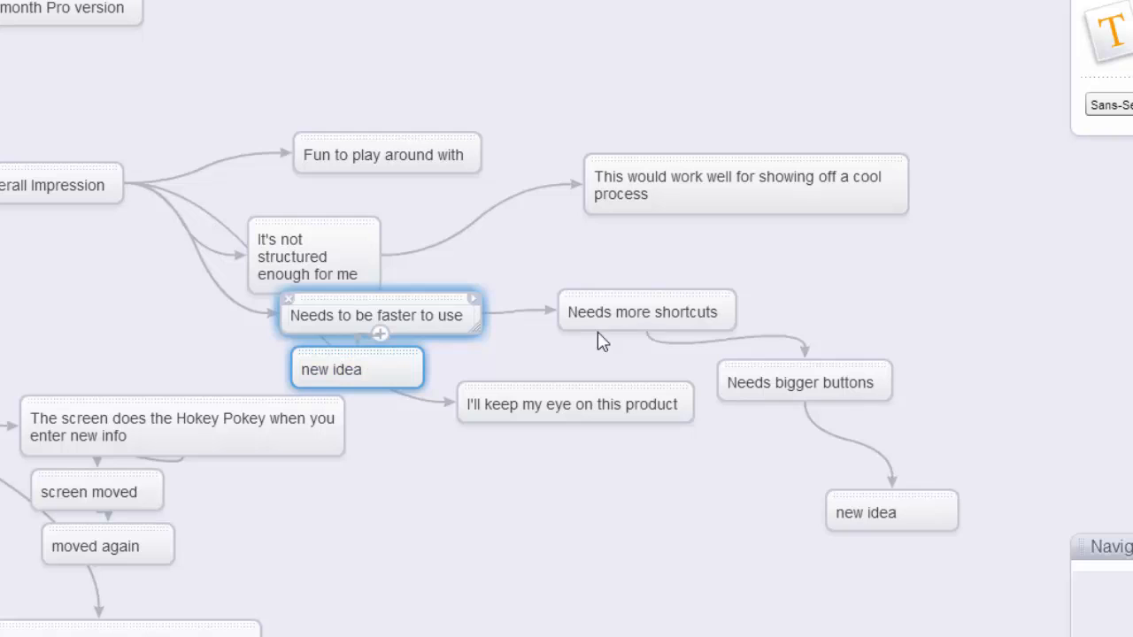
{"action": "double_click", "coordinate": [356, 369]}
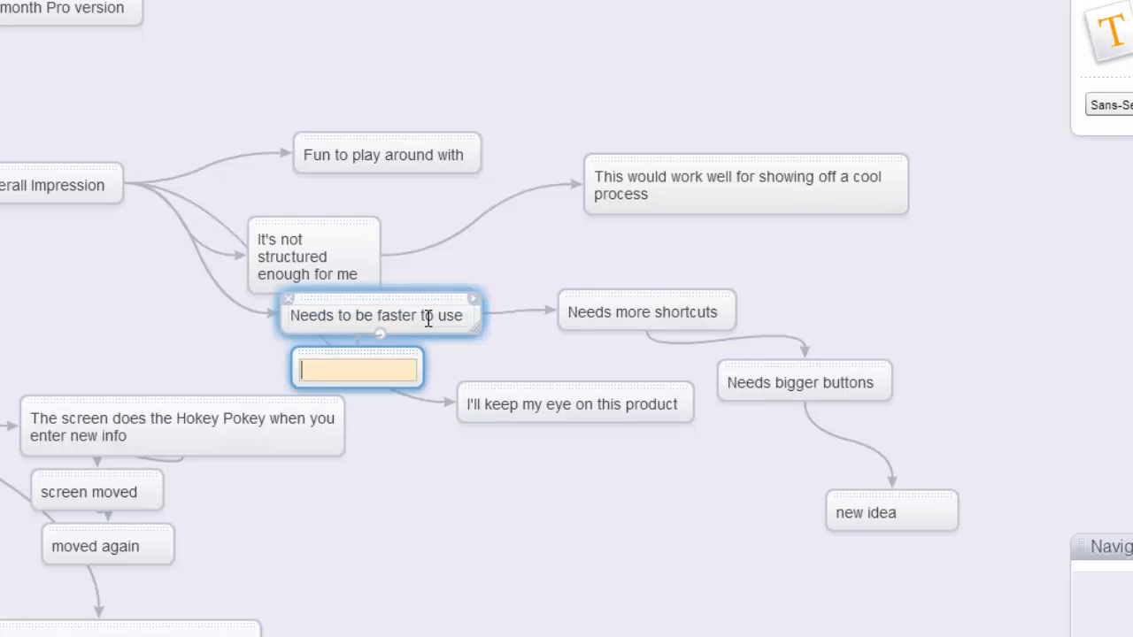
{"action": "type", "text": "new idea"}
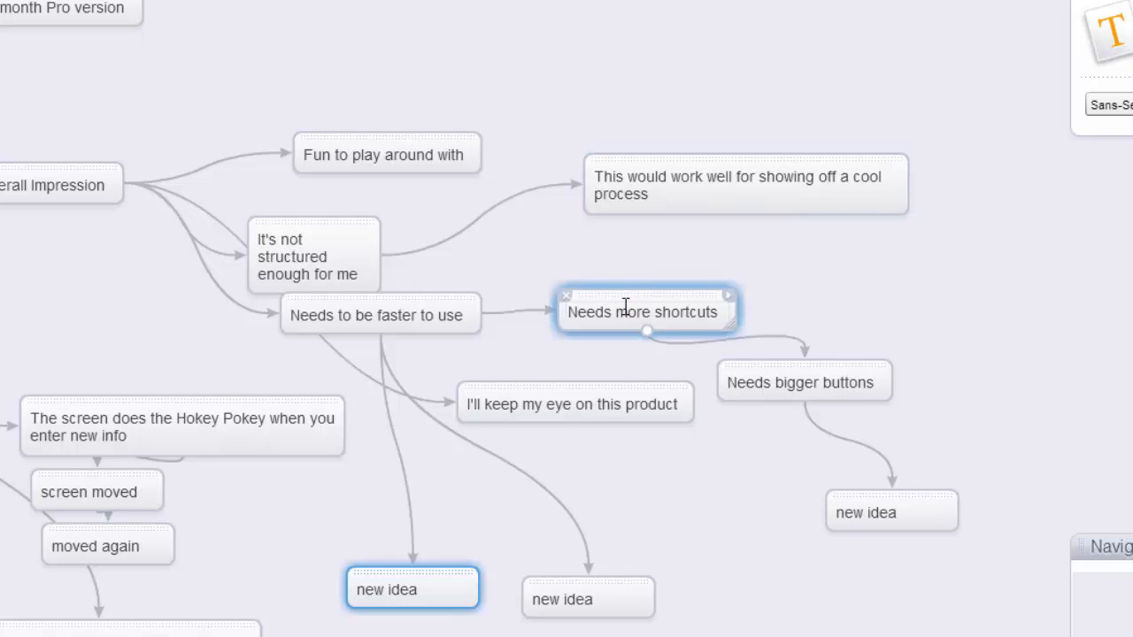
Step: Open the duplicate and delete options menu for 'Needs bigger buttons'
{"action": "left_click", "coordinate": [645, 312]}
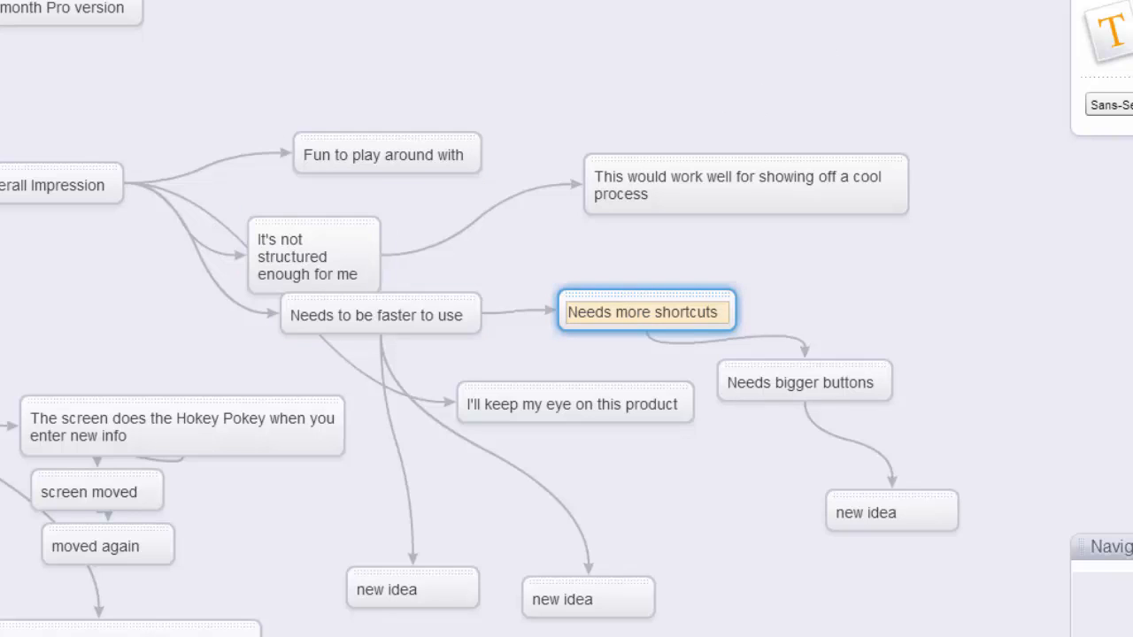
{"action": "left_click", "coordinate": [619, 312]}
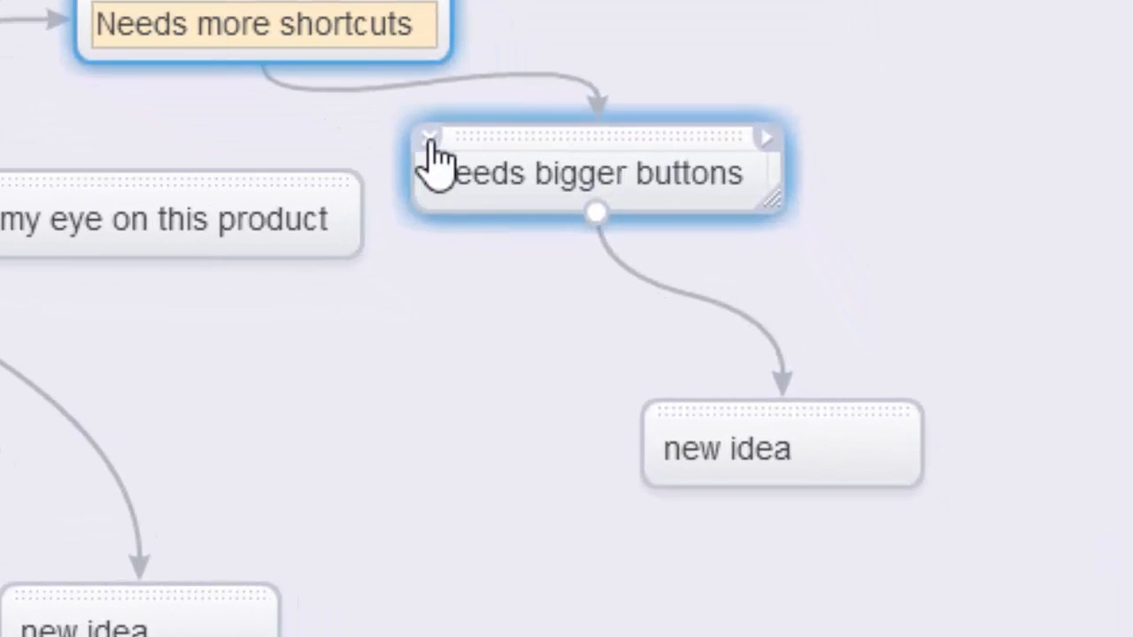
{"action": "left_click", "coordinate": [765, 137]}
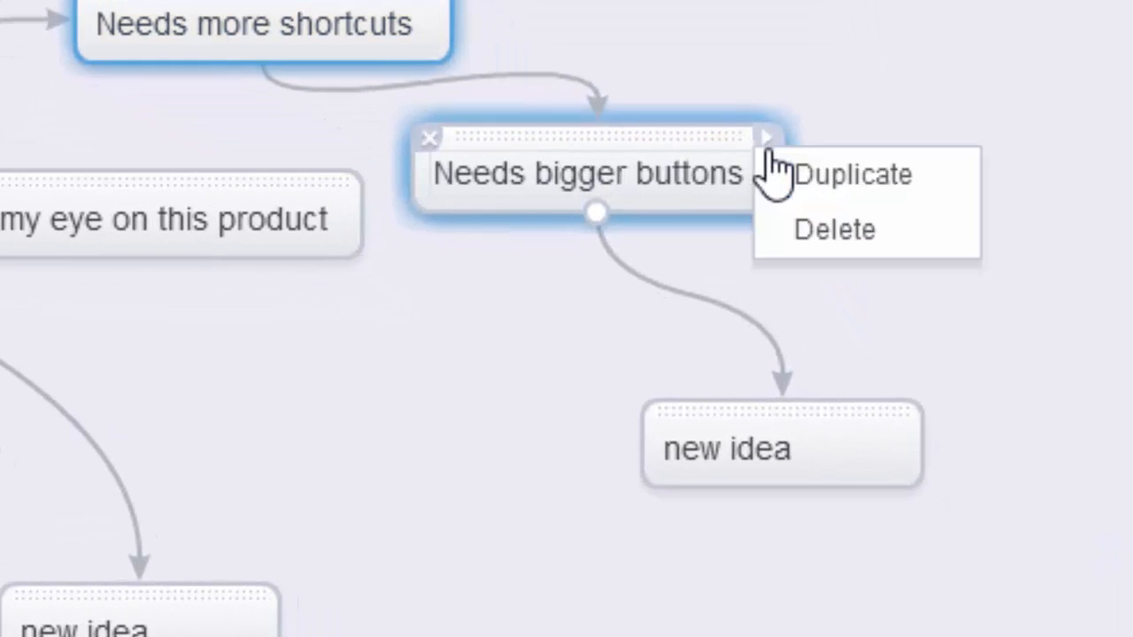